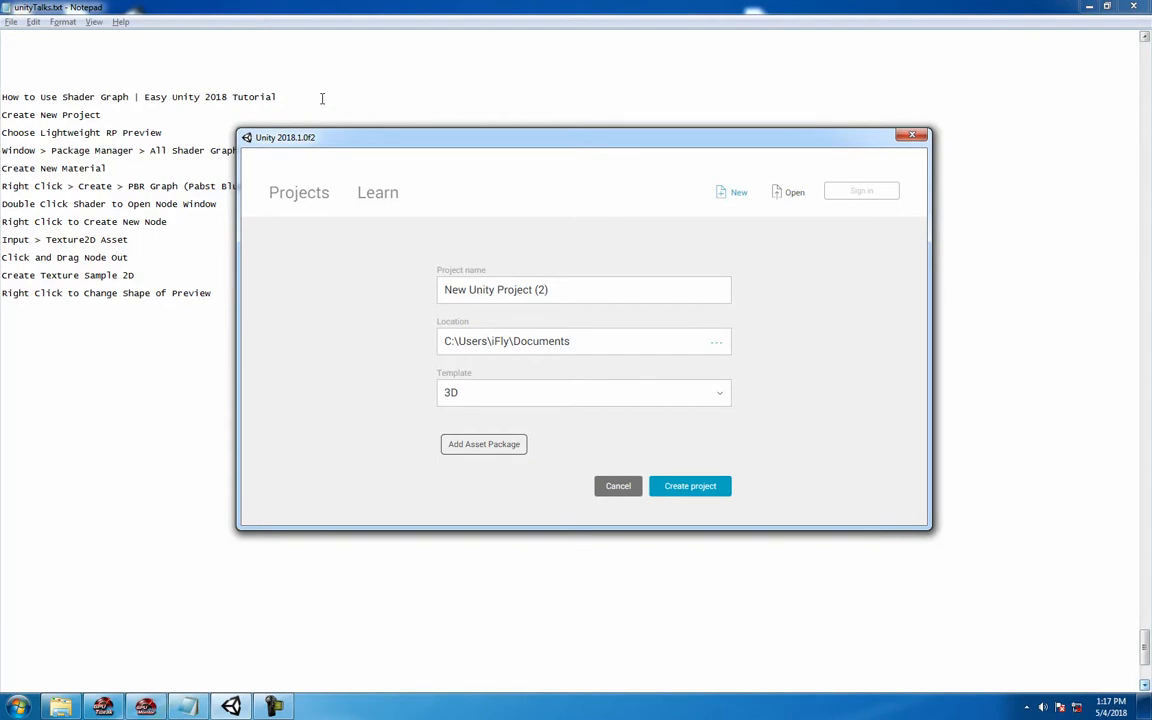
mouse_move(584, 144)
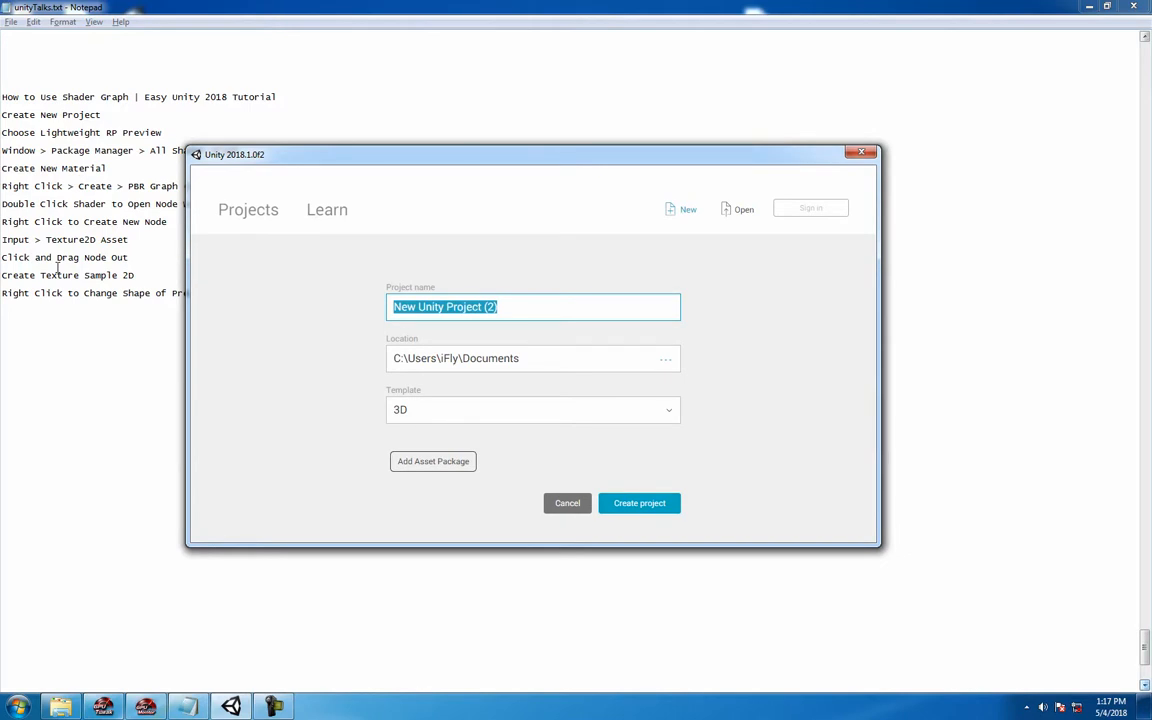
- Name the project darthShader, choose the Lightweight RP (Preview) template, and create it
text(darthShader)
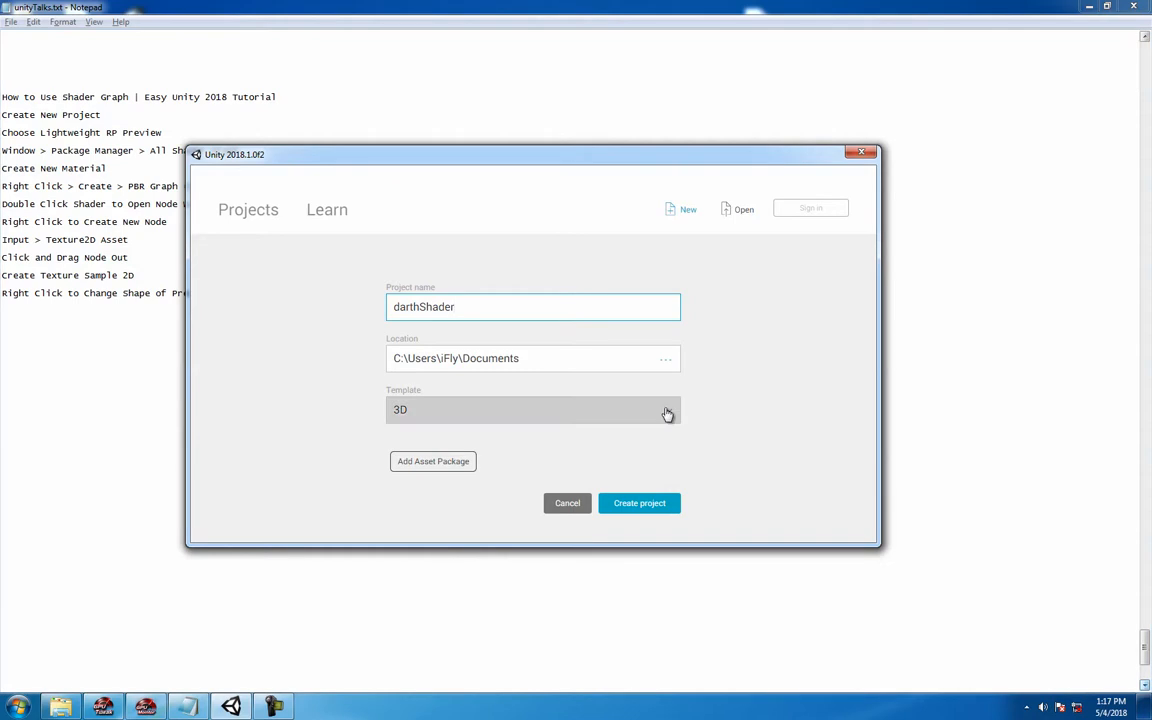
click(533, 409)
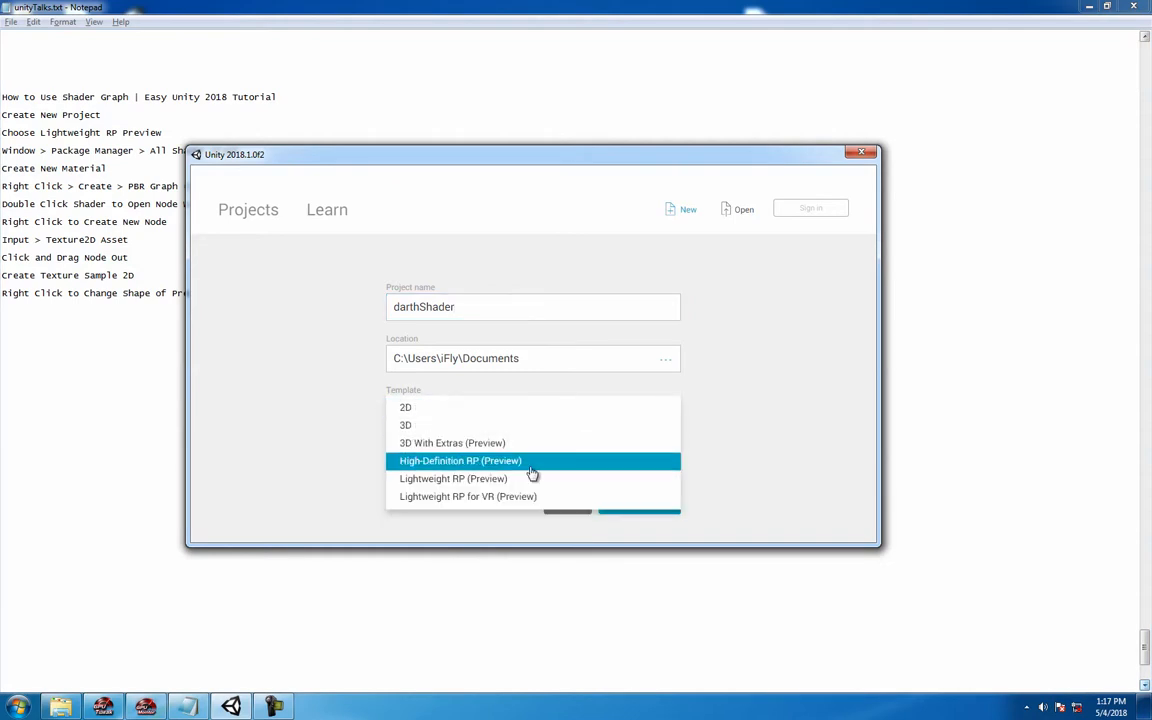
click(453, 478)
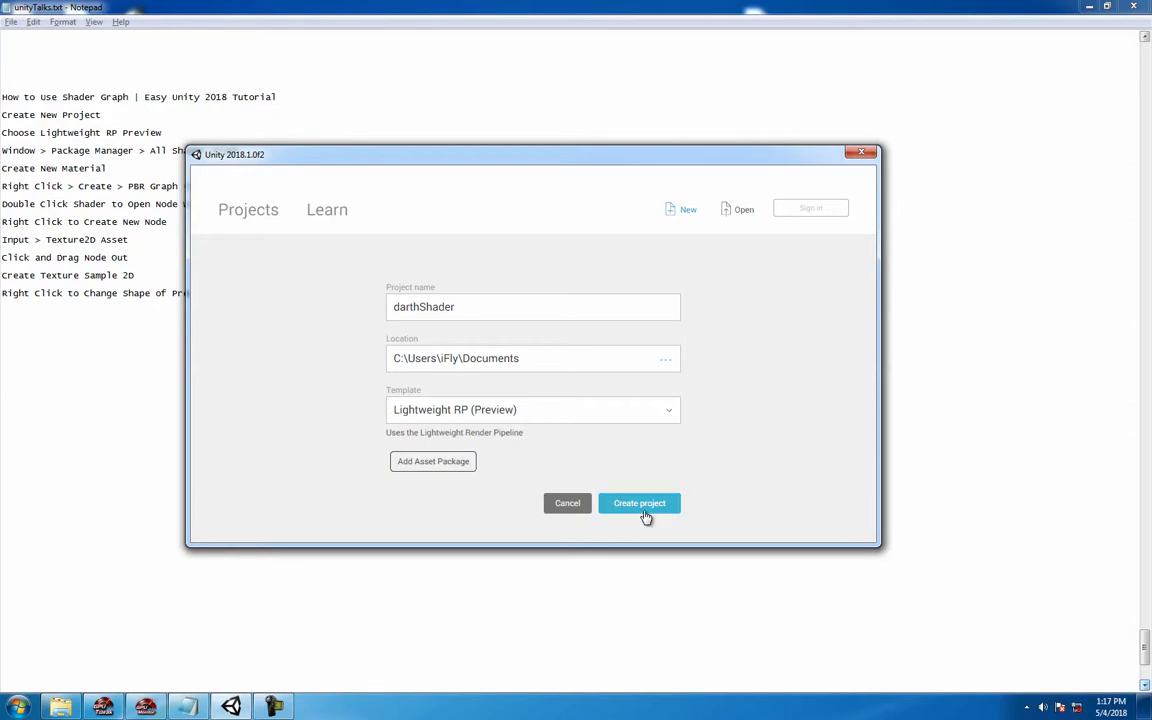
click(639, 503)
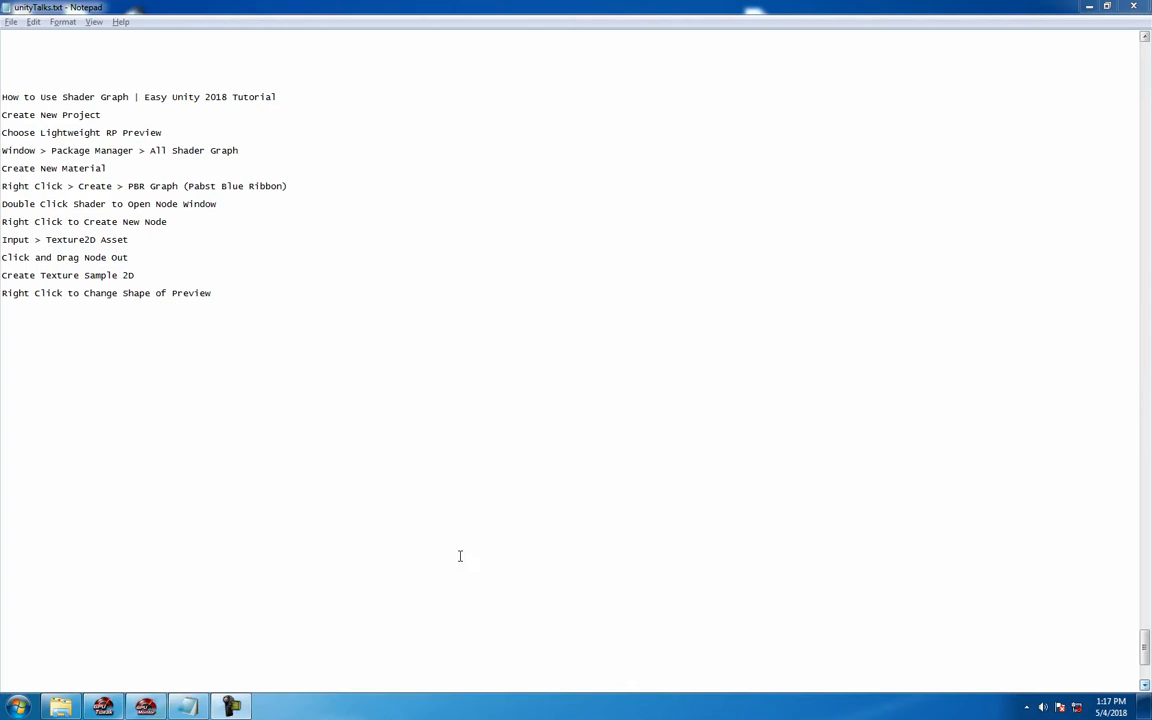
drag(130, 203, 210, 293)
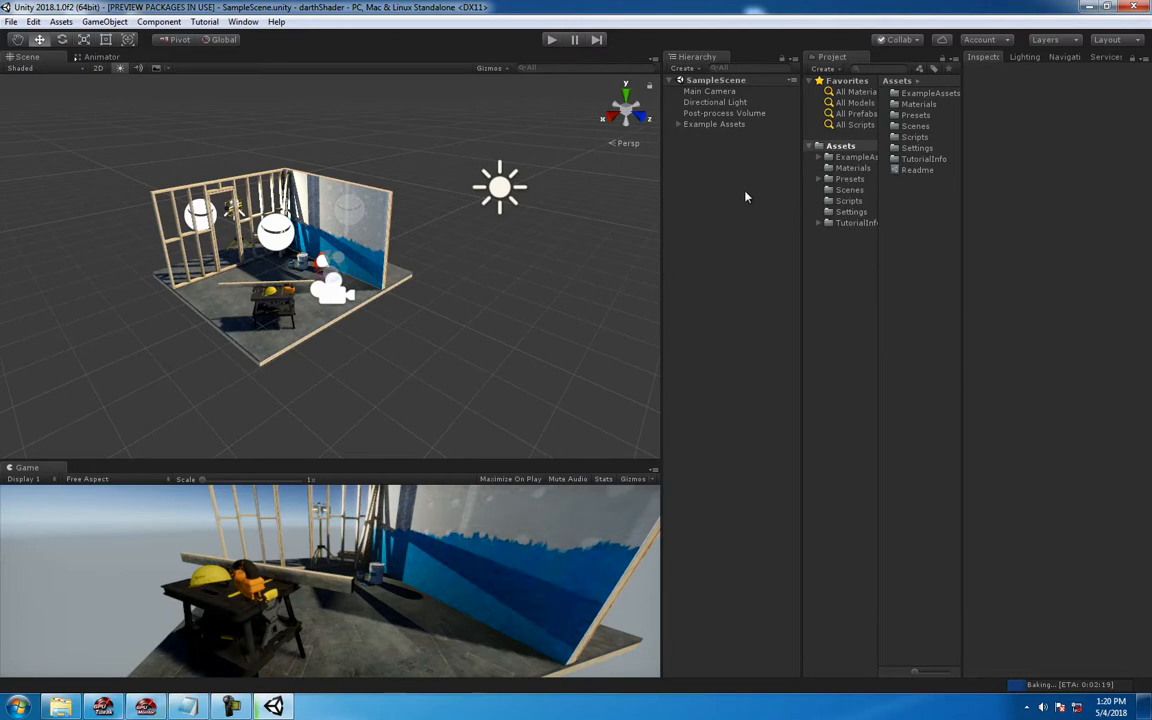
mouse_move(718, 208)
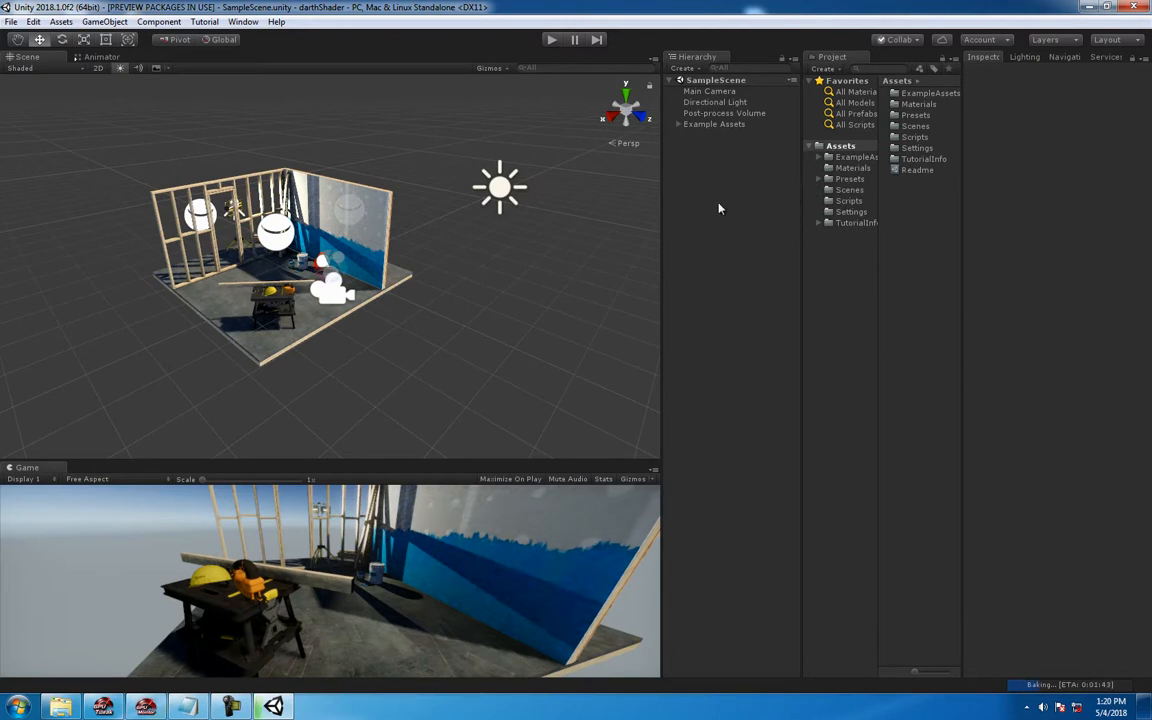
mouse_move(323, 175)
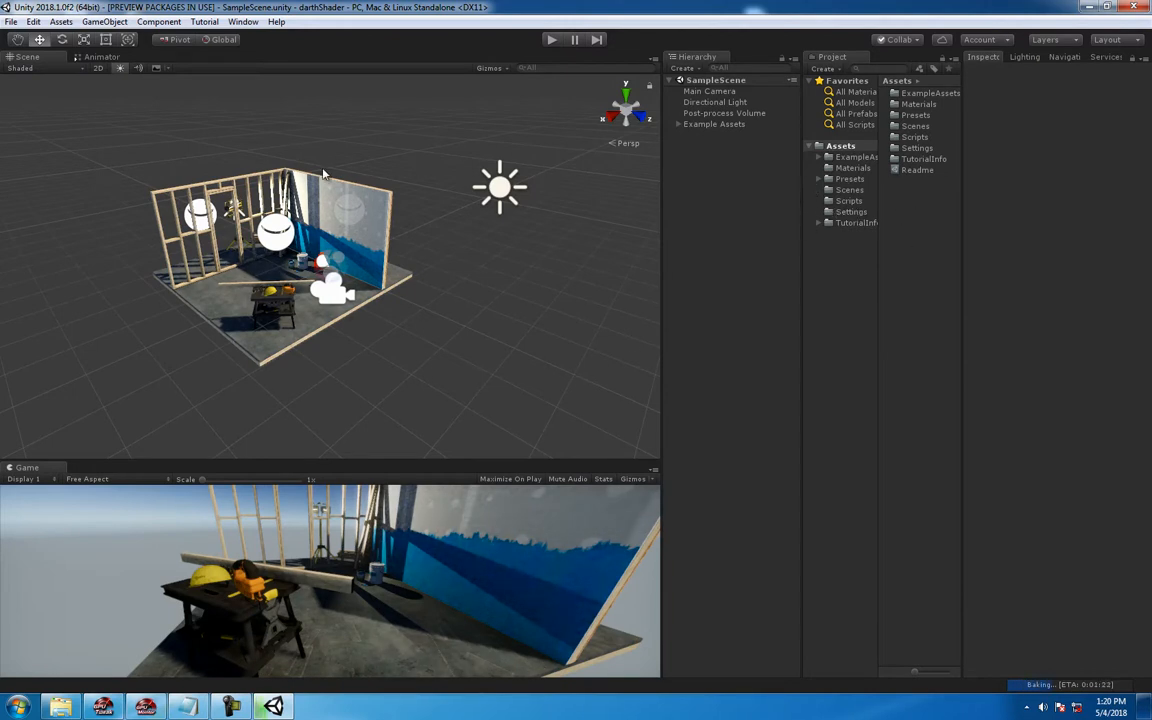
- Create a new empty scene and save it in Scenes as myDarthShaderSceney_00
click(11, 21)
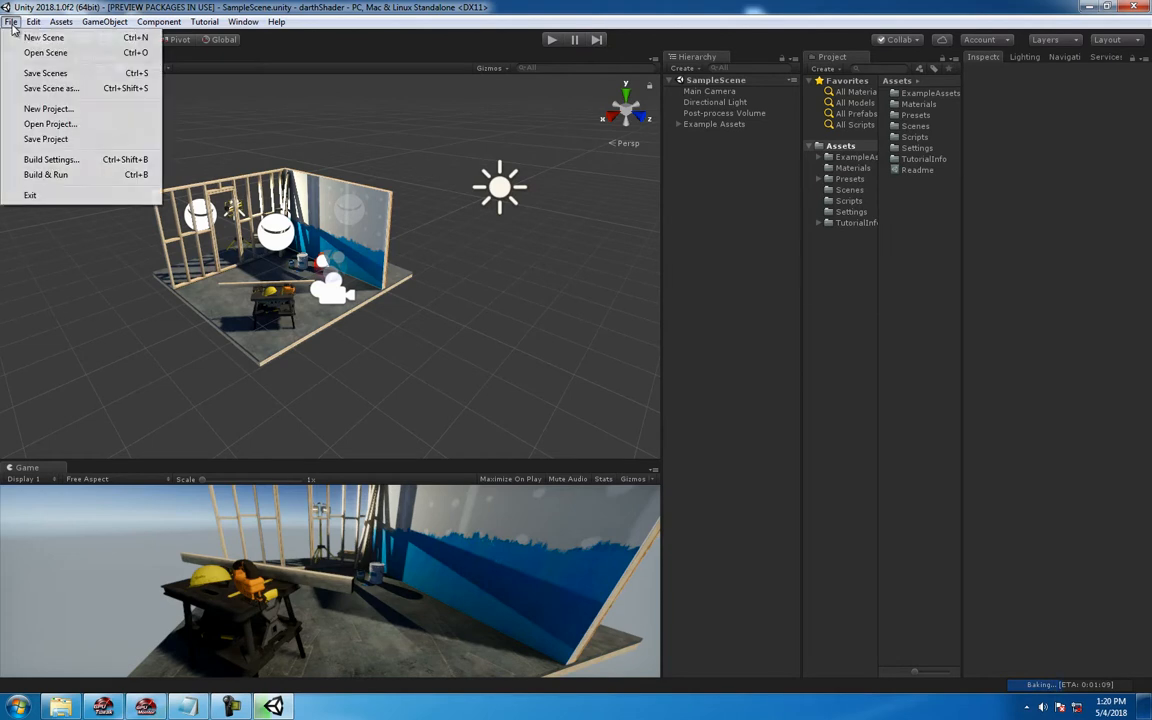
click(44, 37)
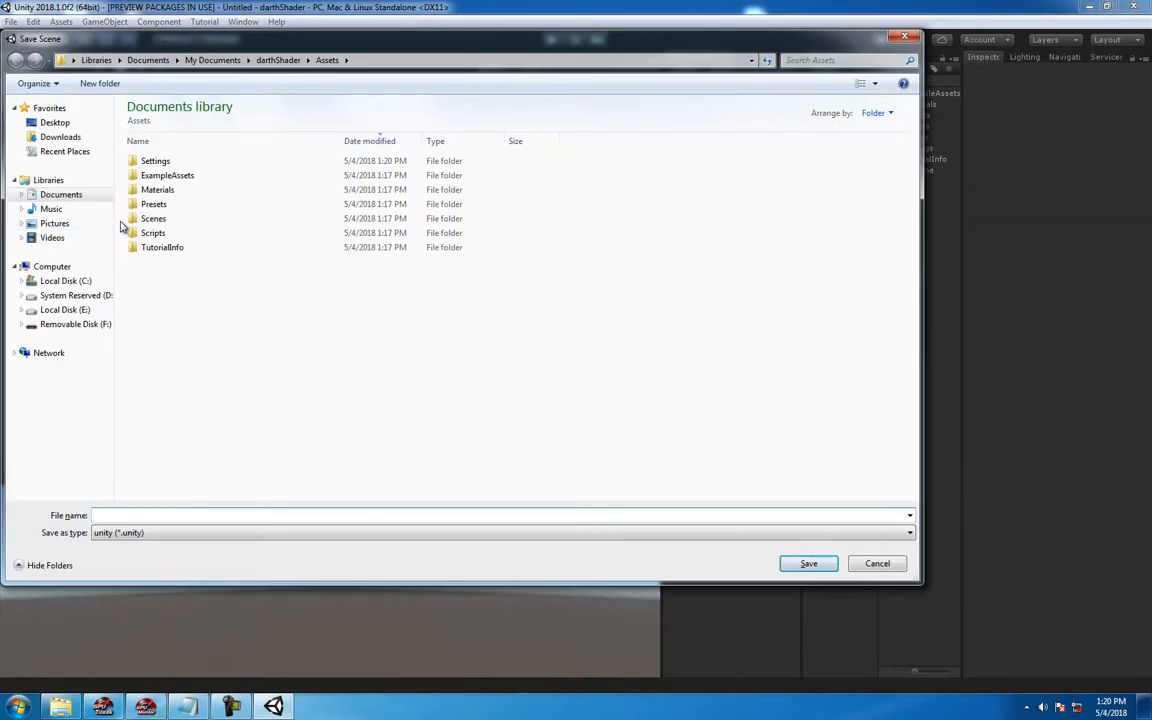
double_click(153, 218)
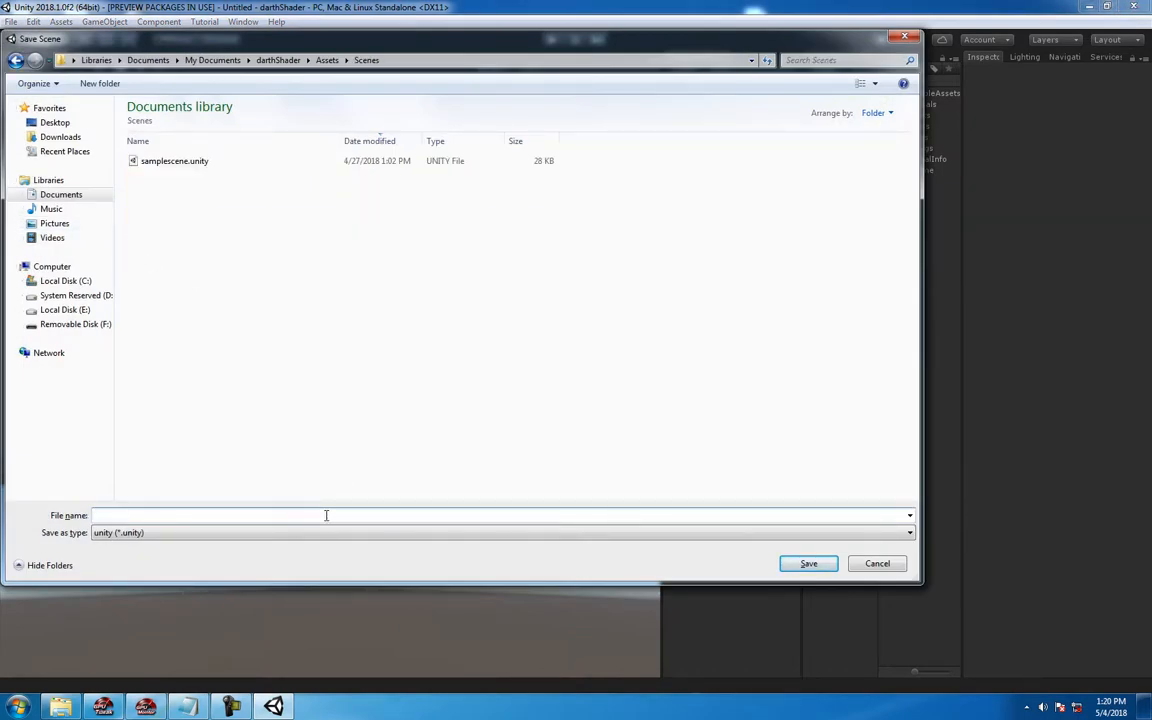
text(myDarth)
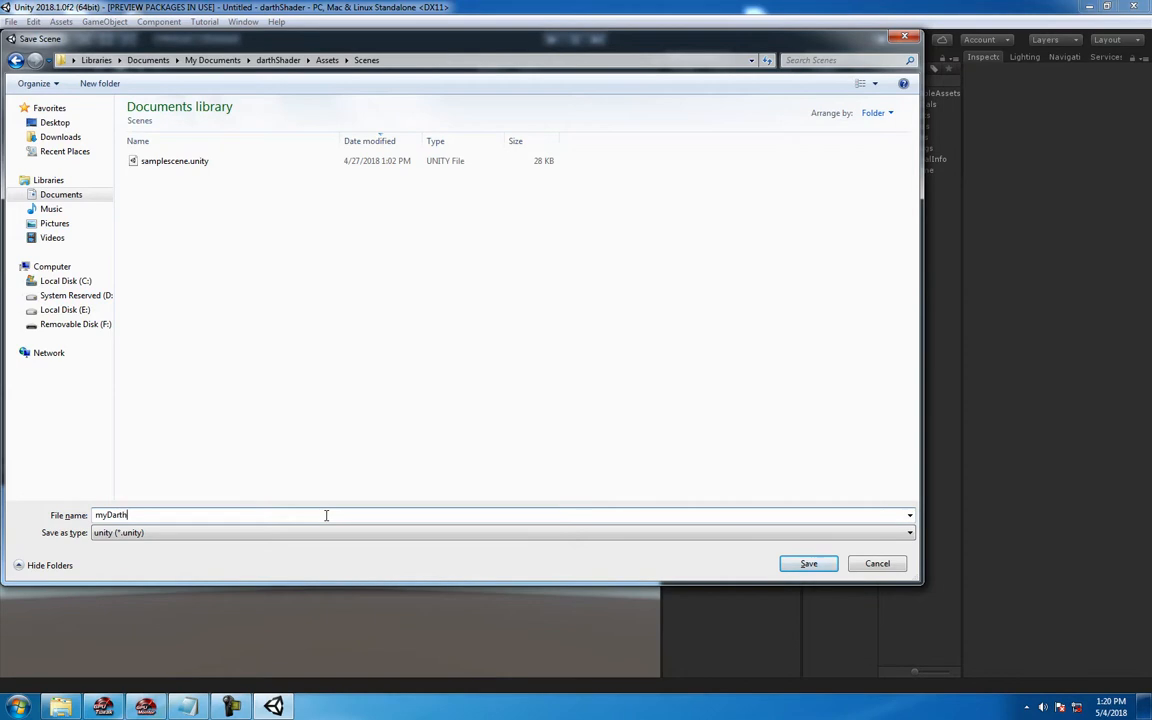
text(Shader)
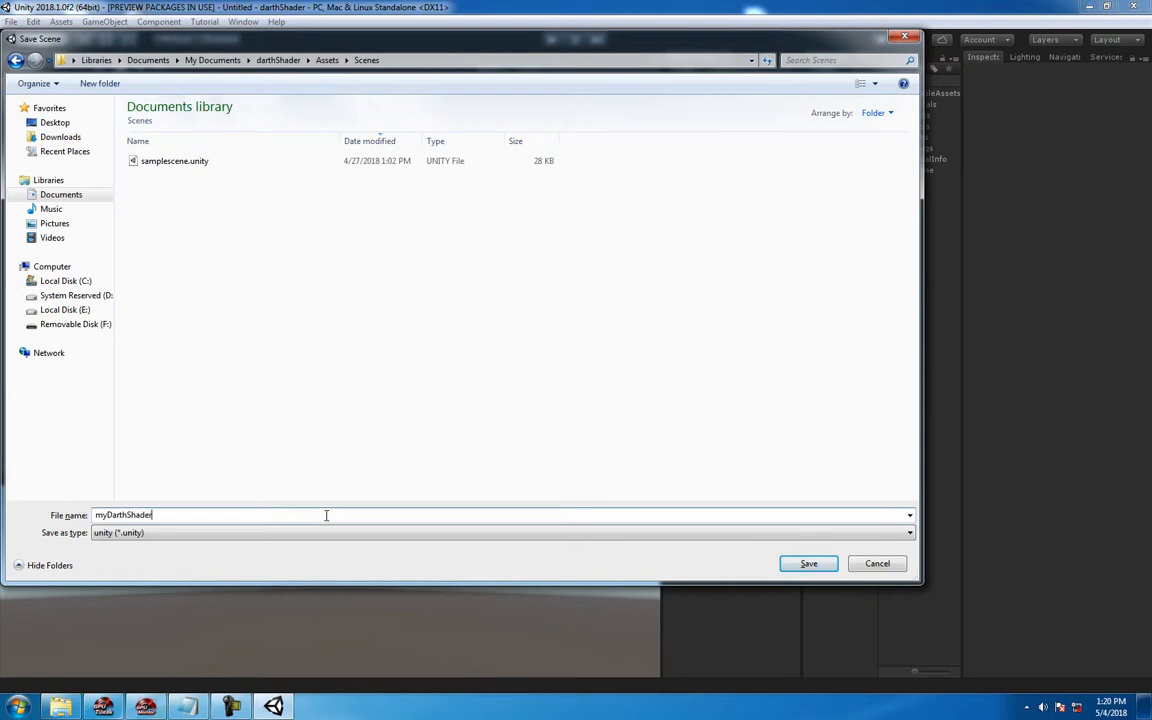
text(Sceney)
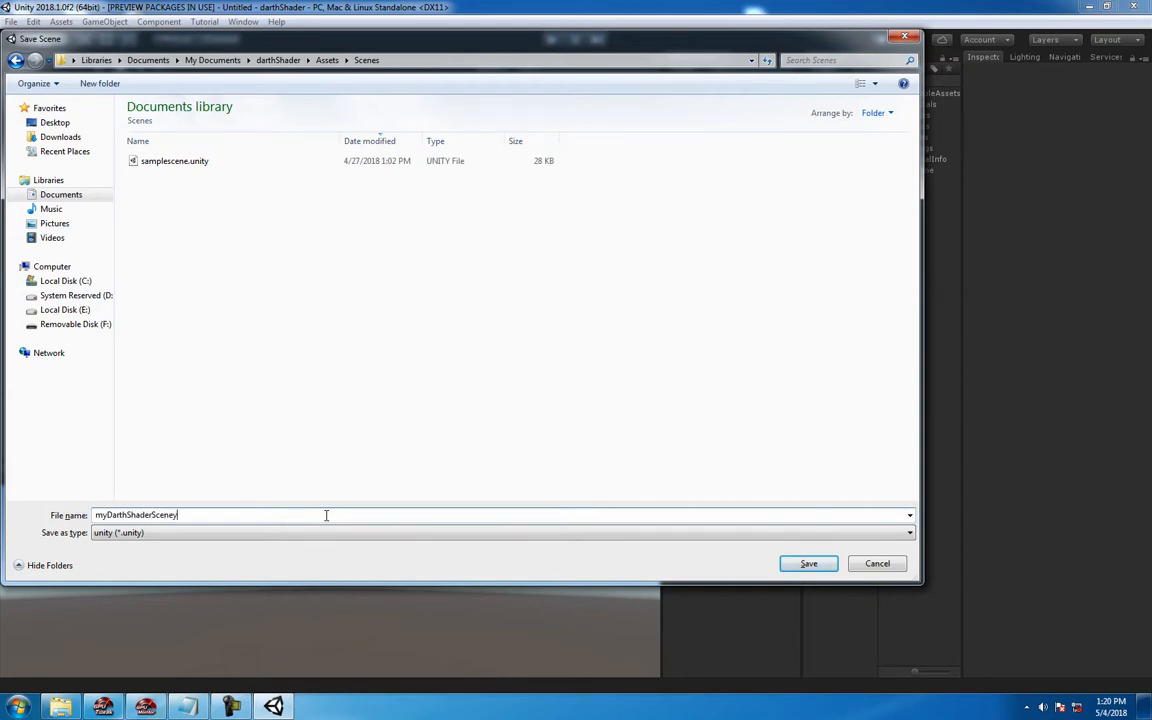
click(808, 563)
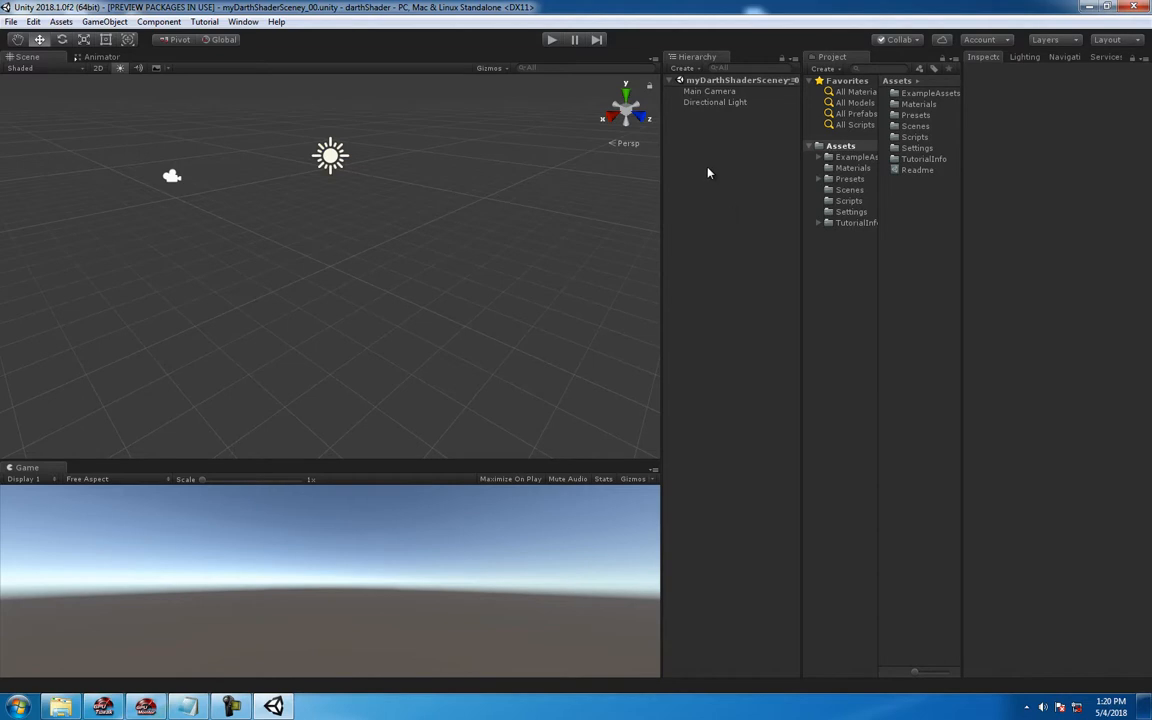
- Add a 3D cube to the scene
click(104, 21)
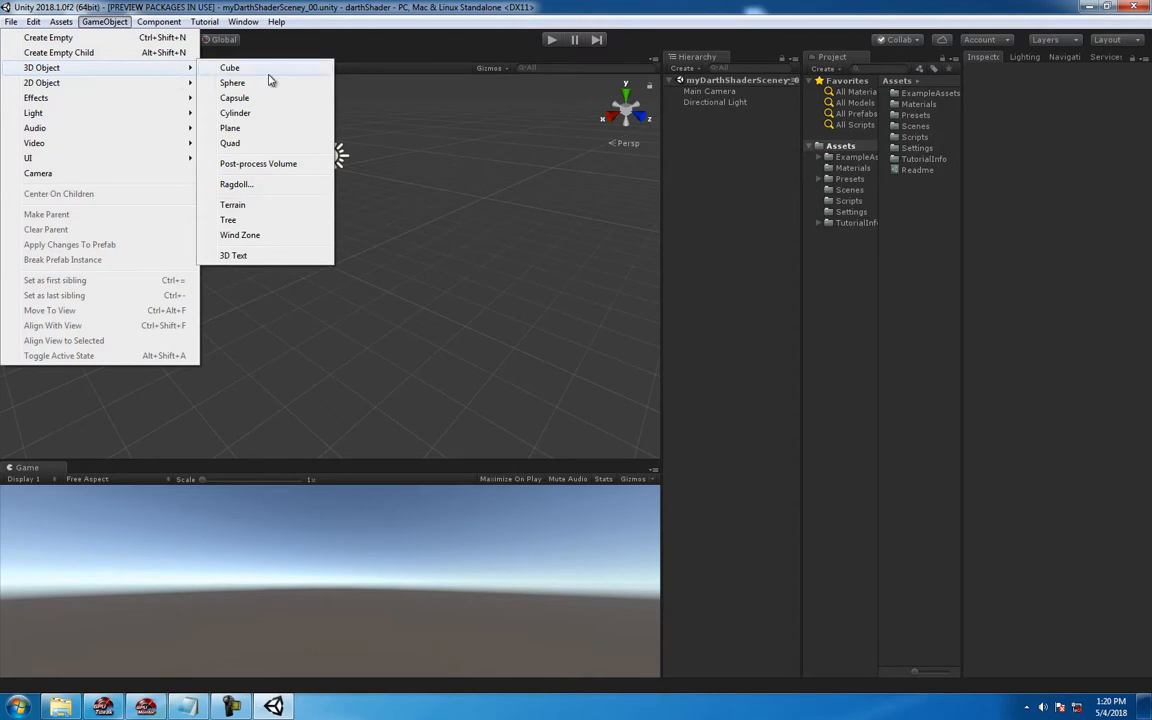
click(230, 67)
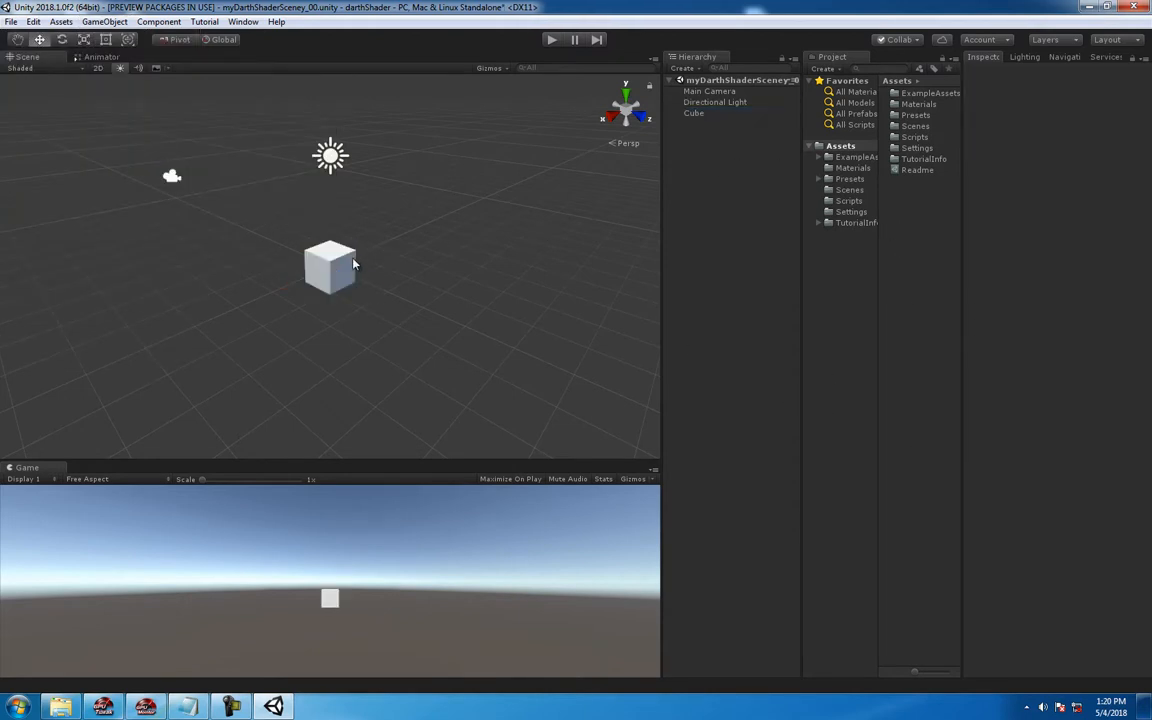
click(693, 112)
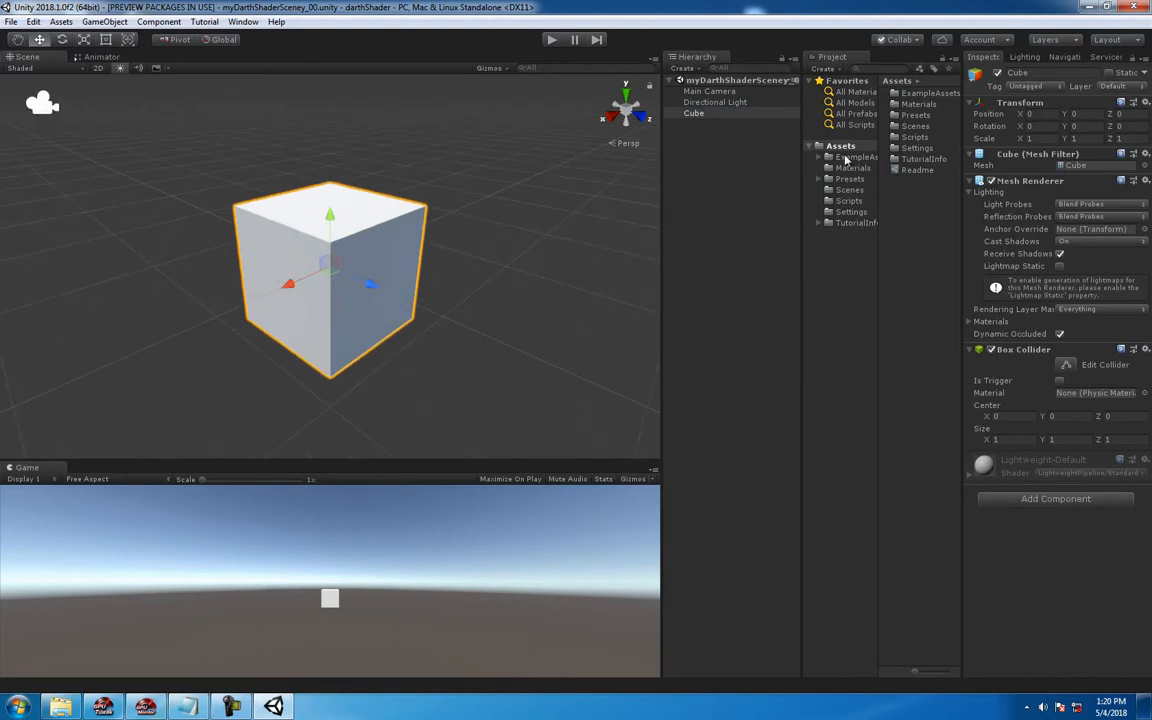
click(898, 200)
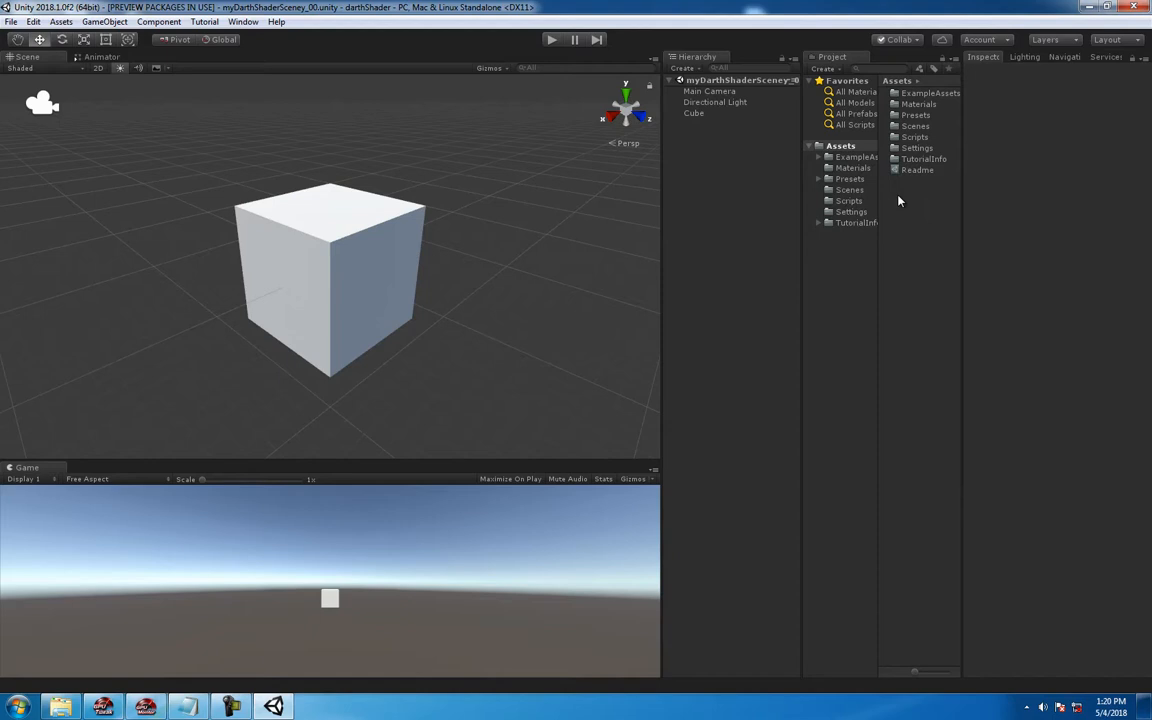
- Create a material named myDarthShaderMat in Assets and assign it to the Cube
right_click(898, 200)
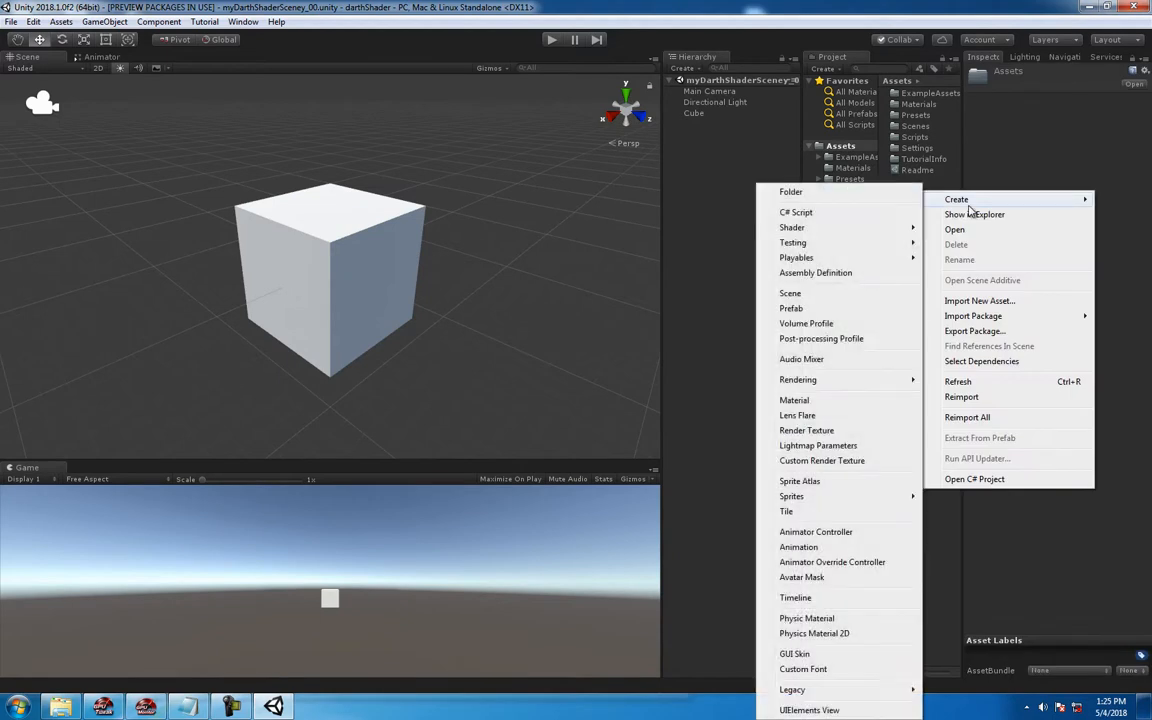
click(794, 400)
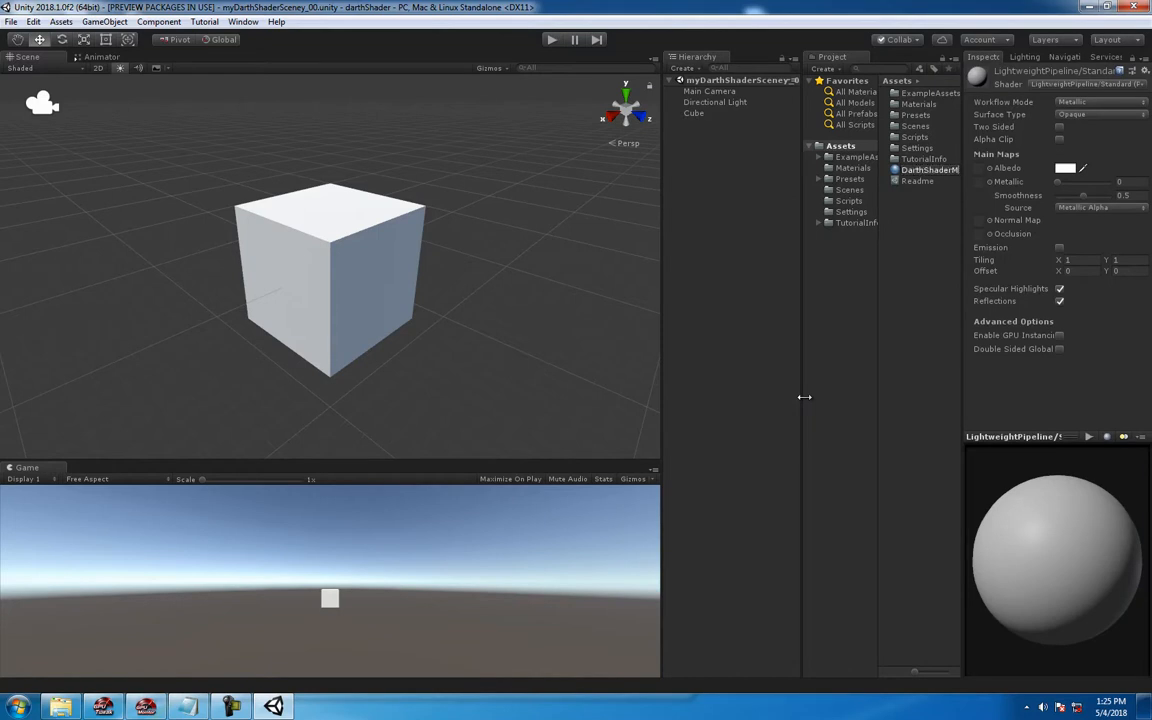
click(927, 169)
text(my)
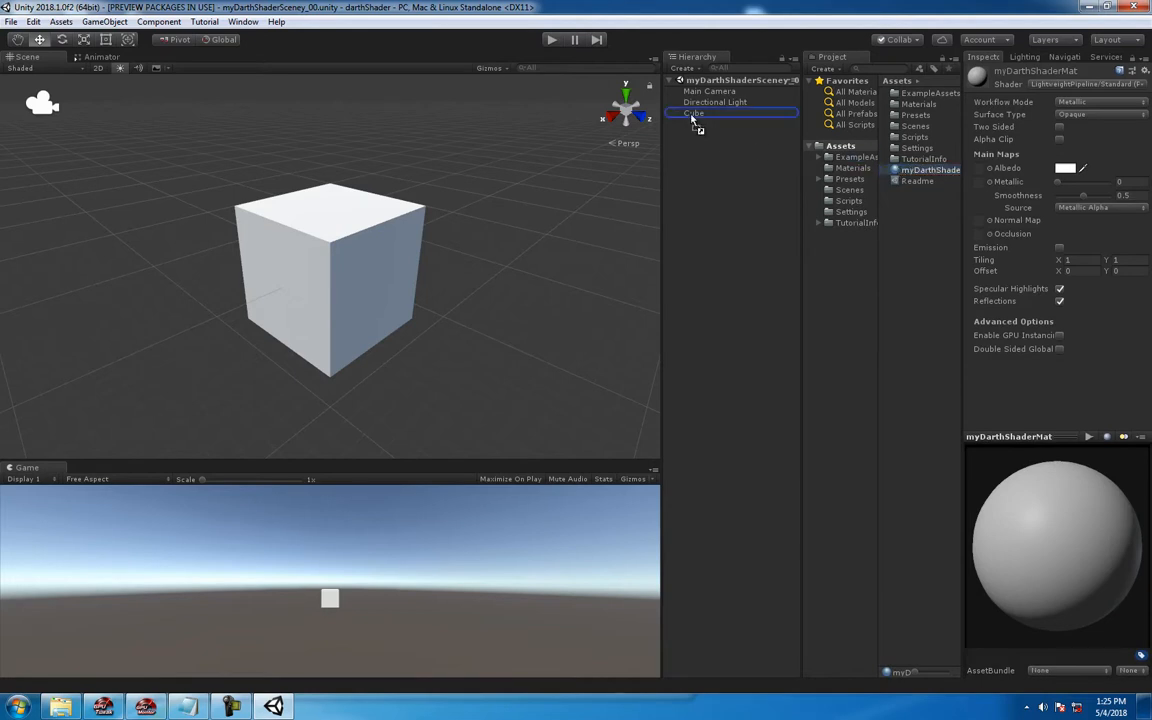
click(693, 112)
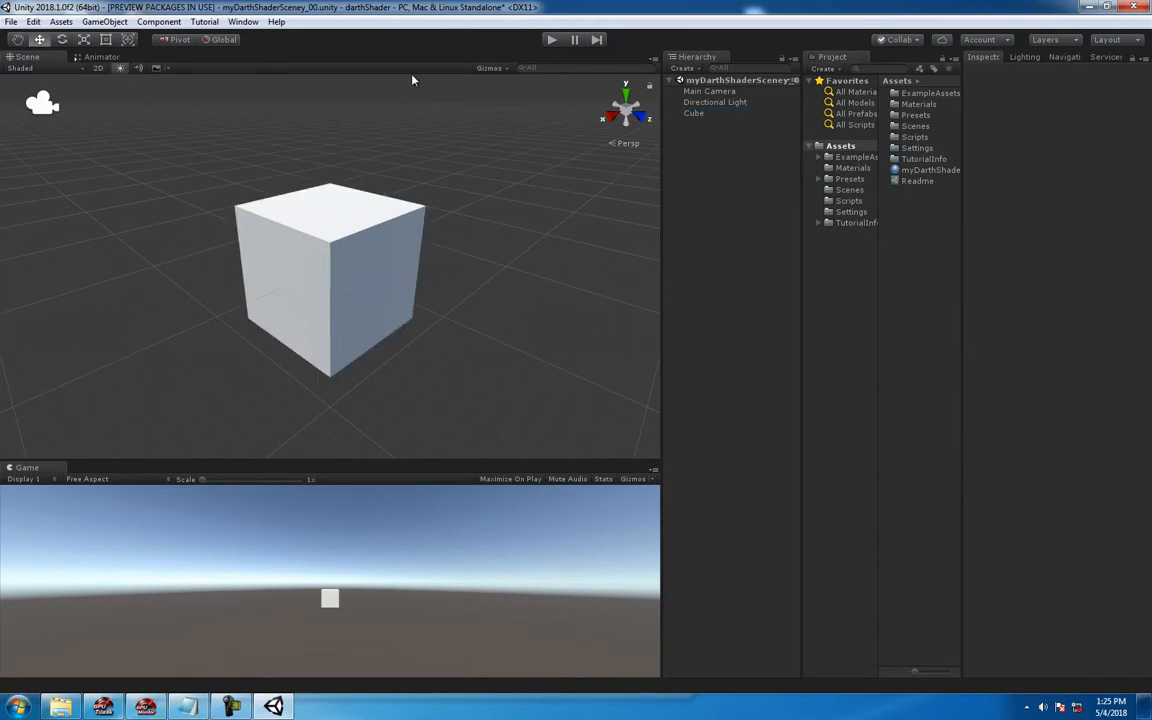
- Install the Shadergraph package and finish creating the PBR graph named myPbr
click(204, 21)
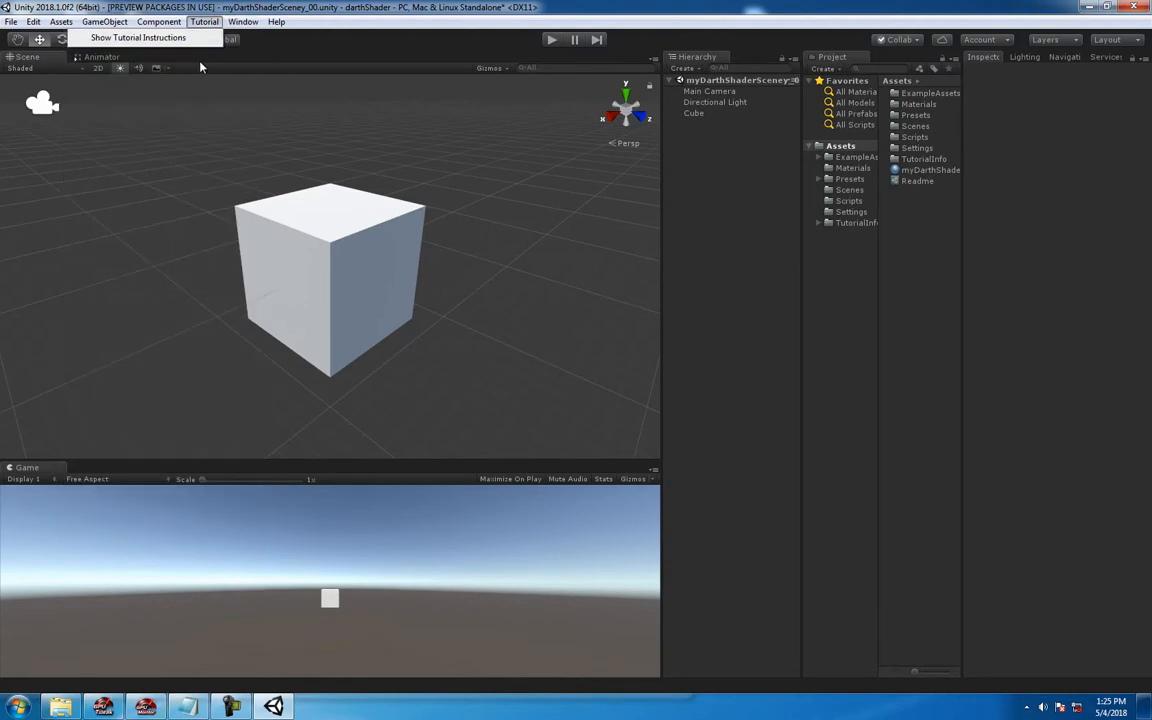
click(240, 21)
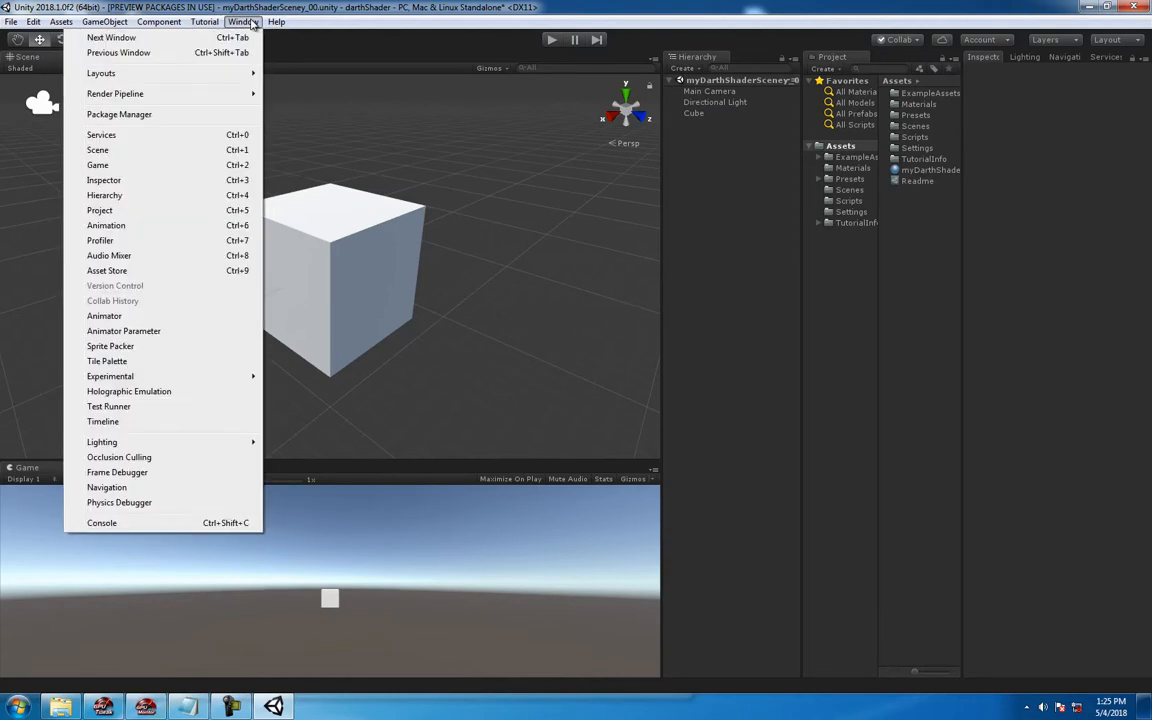
click(119, 114)
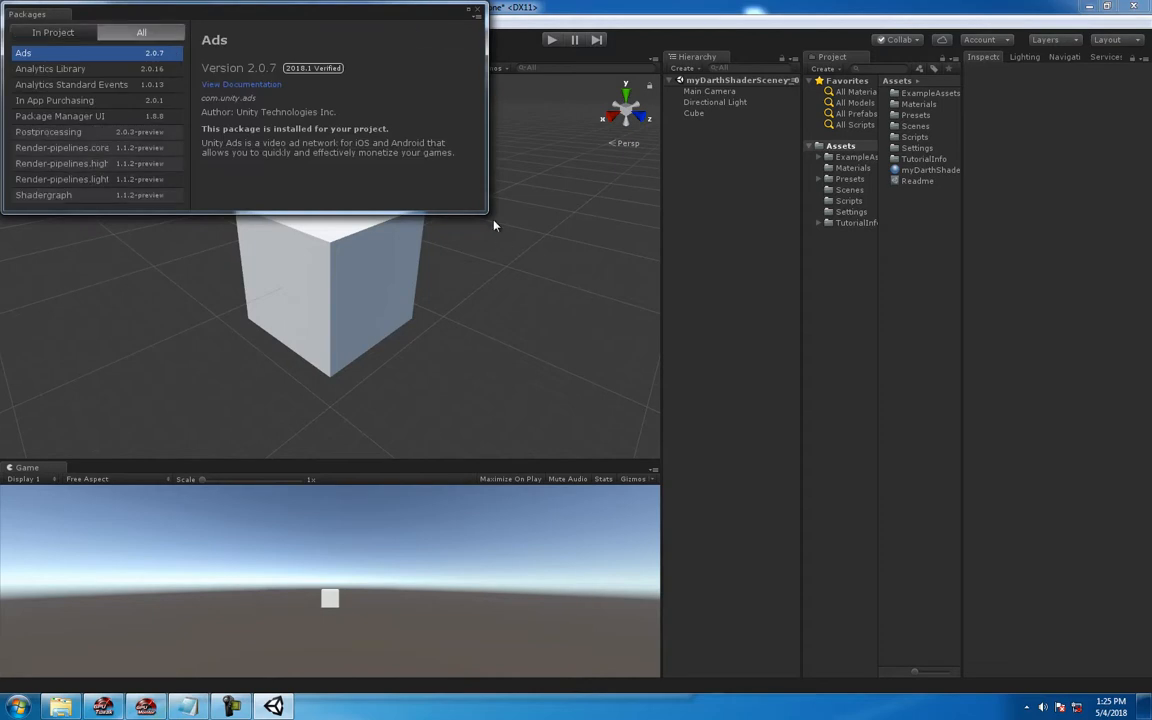
click(43, 195)
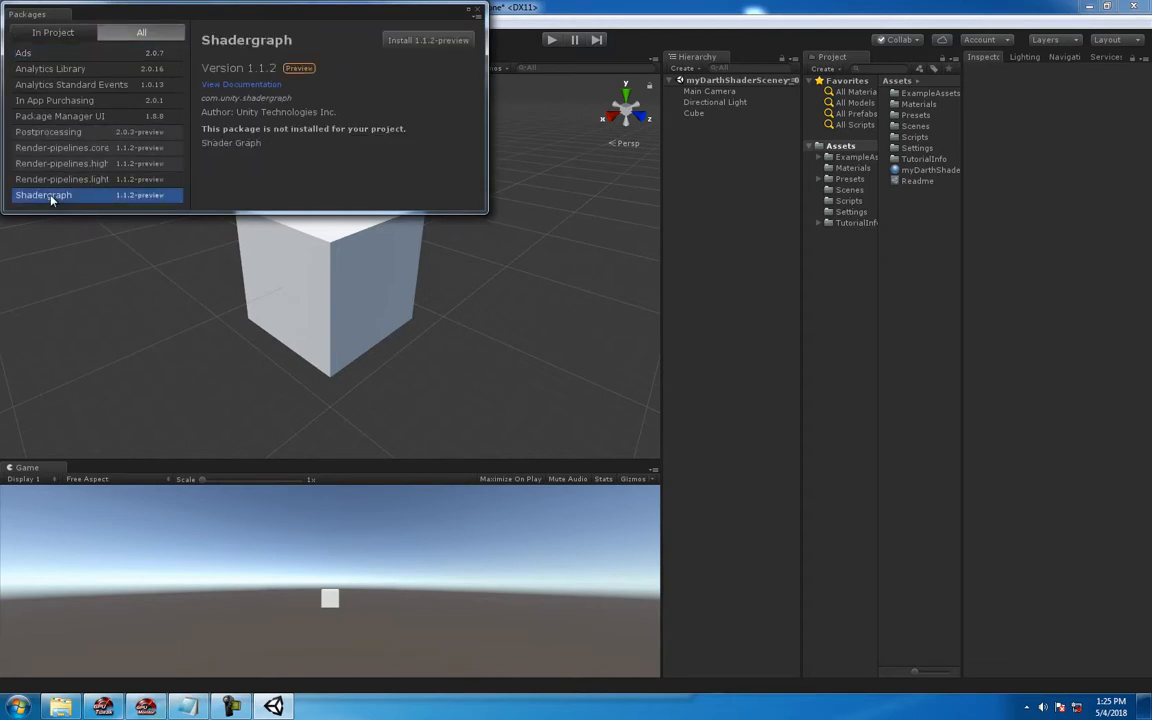
click(428, 40)
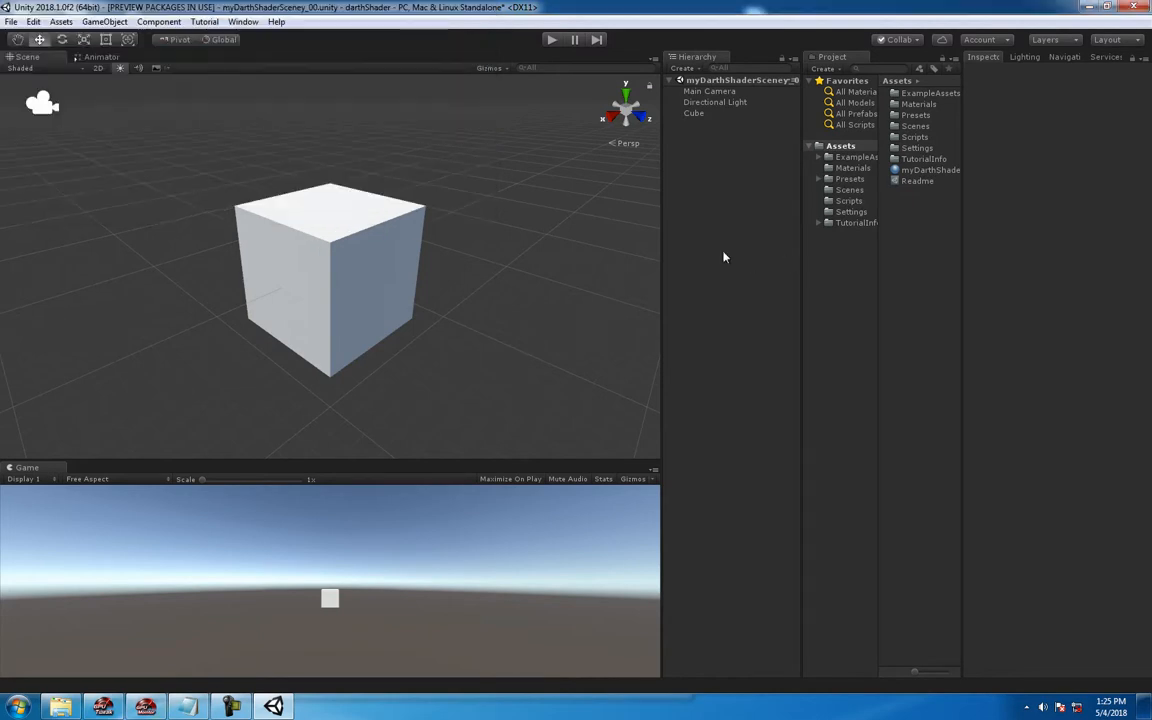
mouse_move(912, 208)
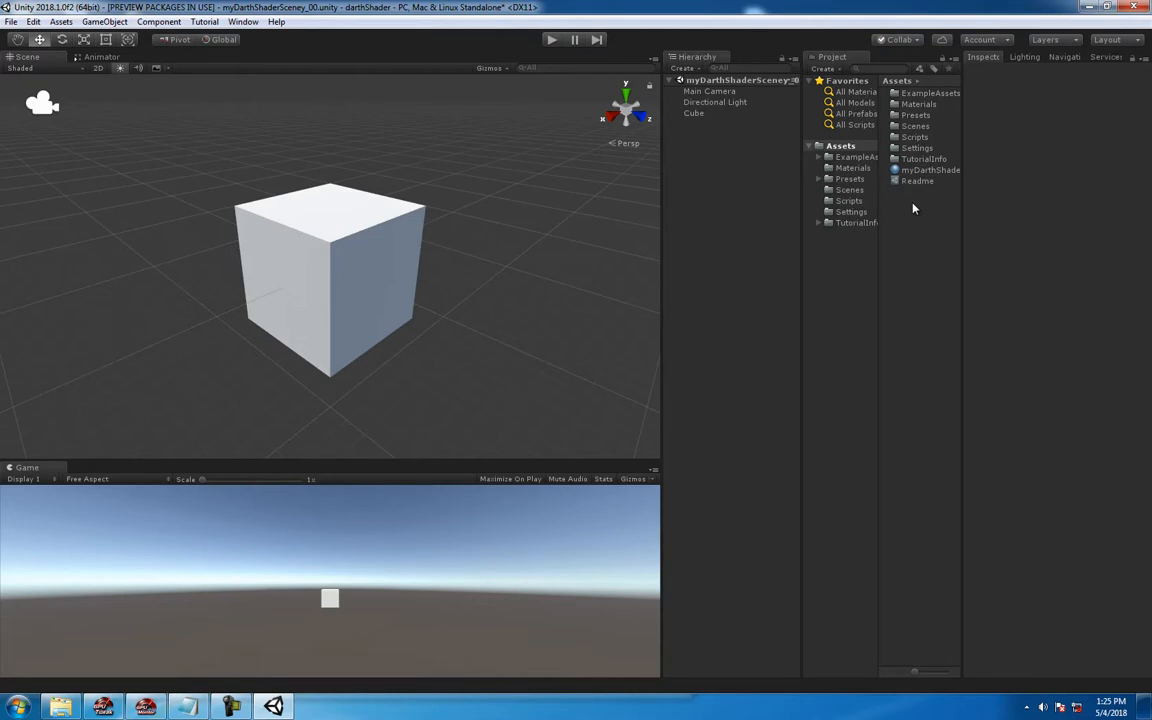
mouse_move(914, 209)
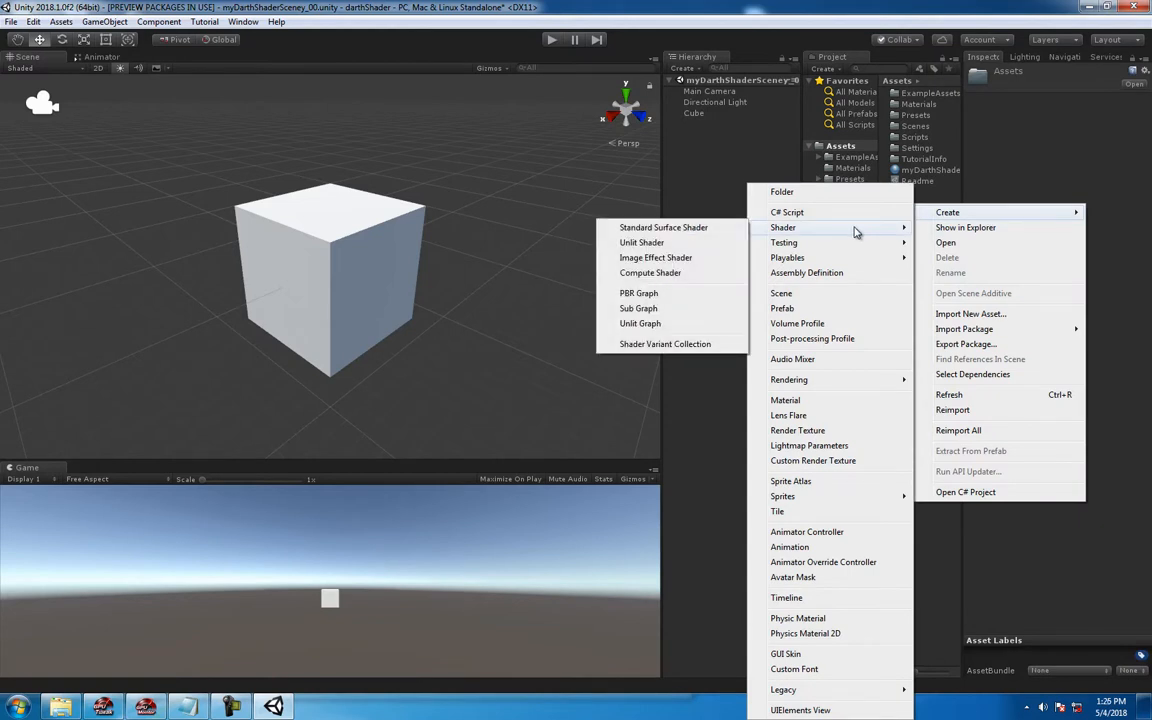
mouse_move(639, 293)
text(myPbr)
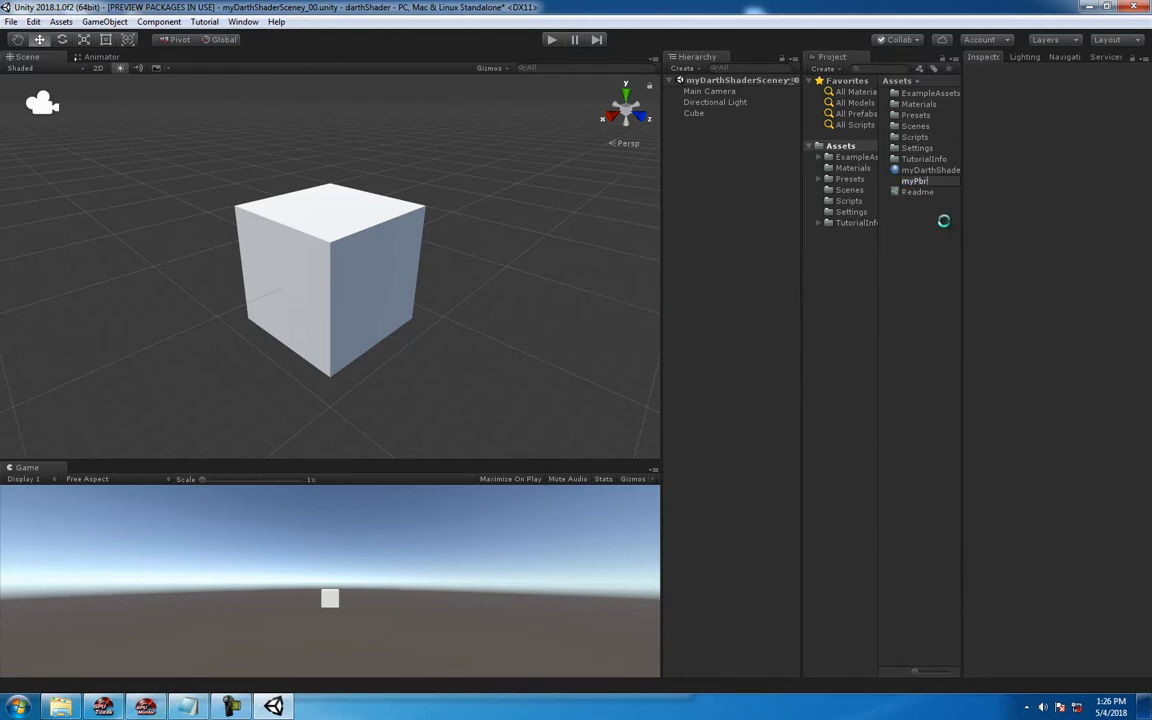
click(915, 181)
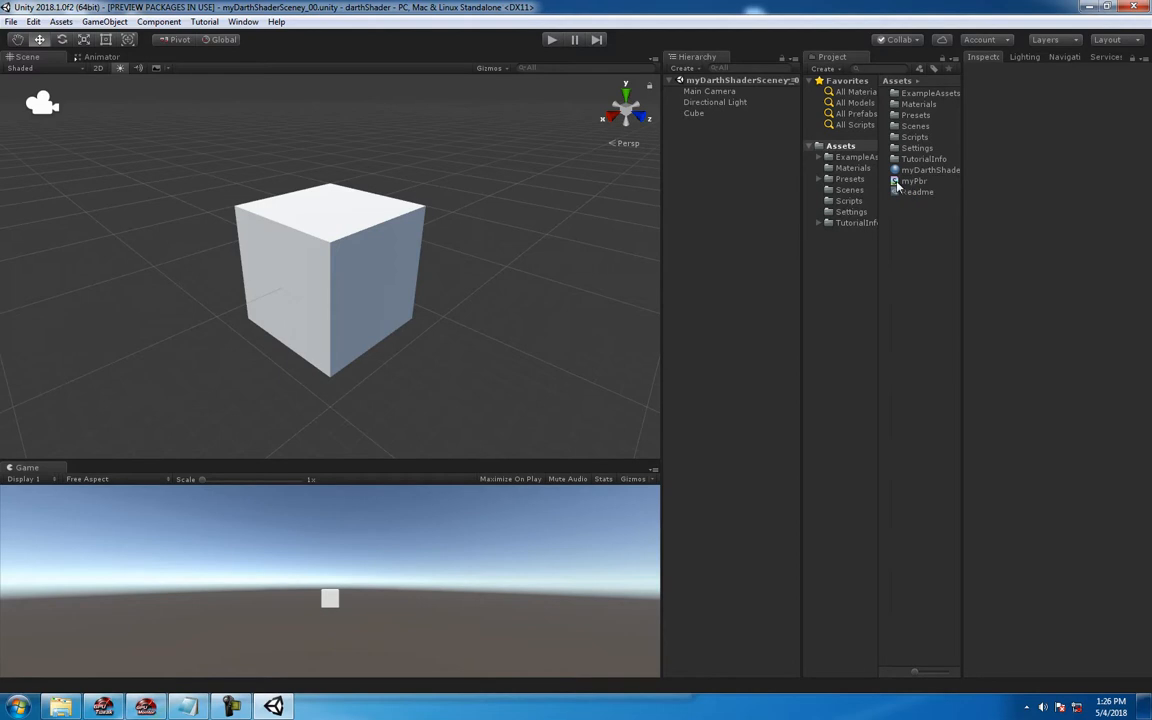
click(694, 113)
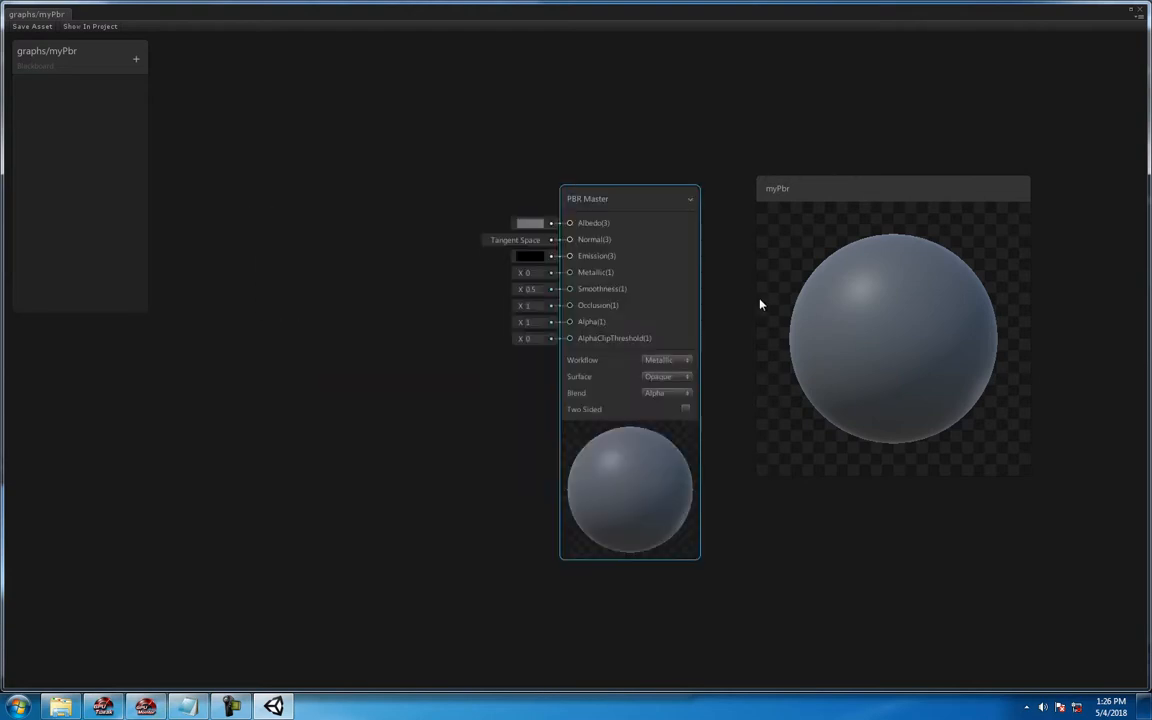
- Move the PBR Master node left and switch the main preview to a cylinder
drag(628, 198, 481, 152)
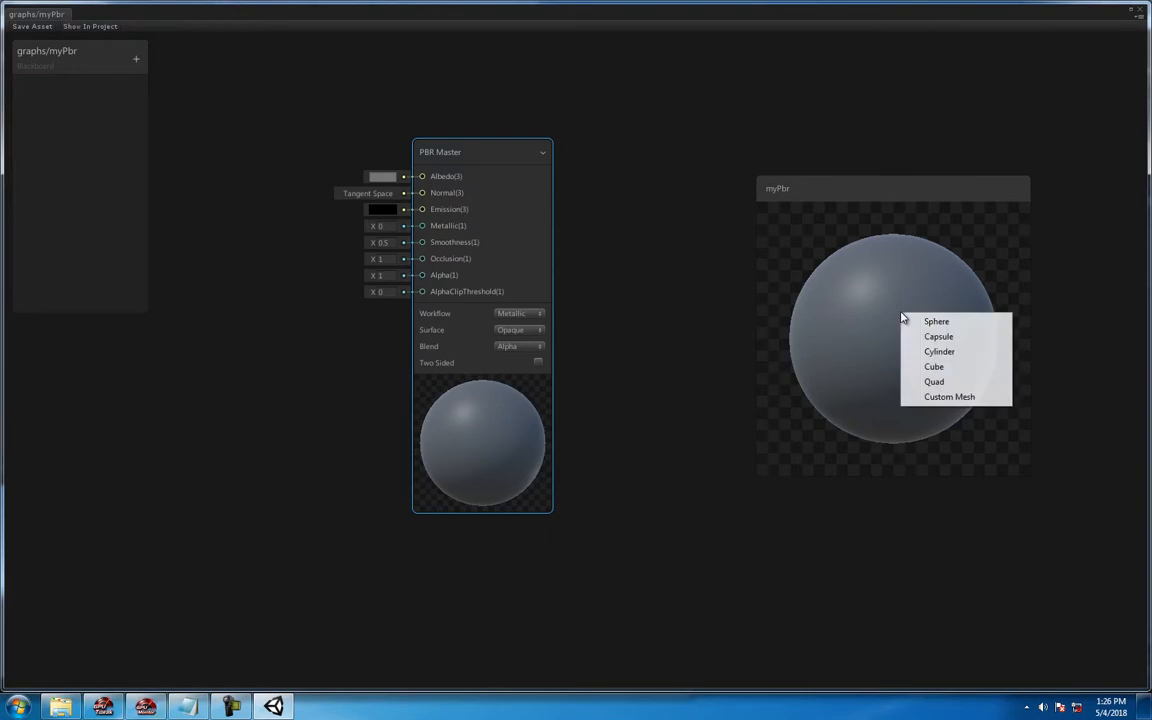
click(938, 336)
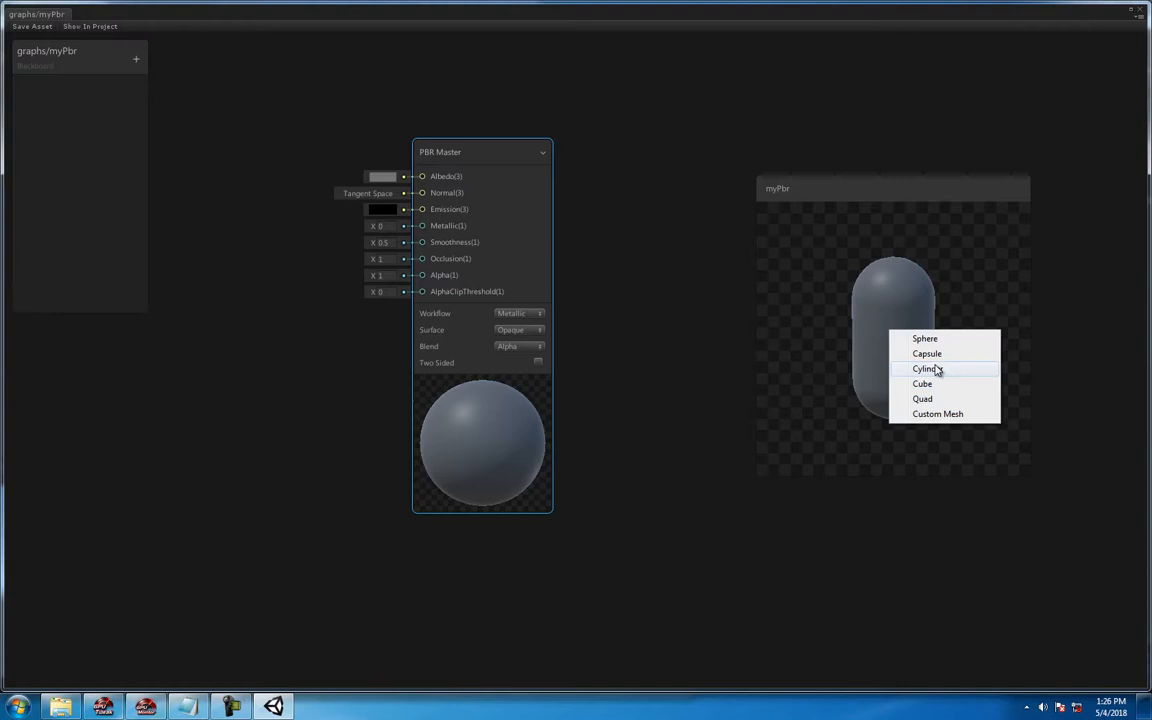
click(925, 369)
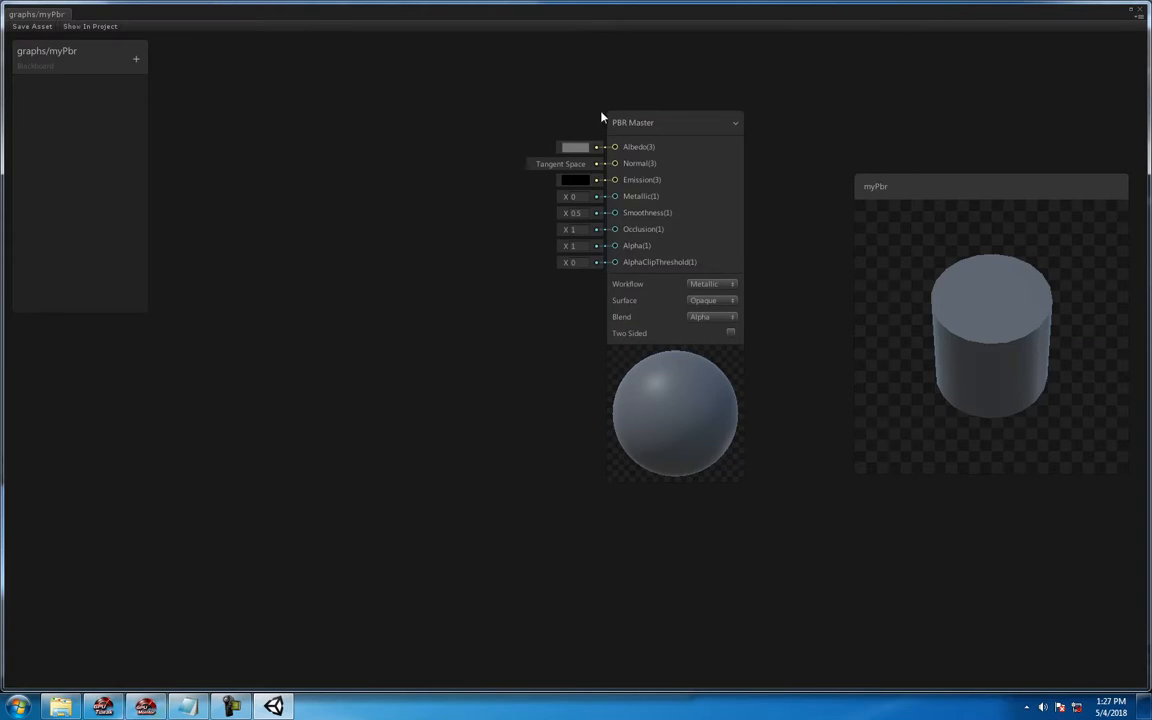
mouse_move(284, 237)
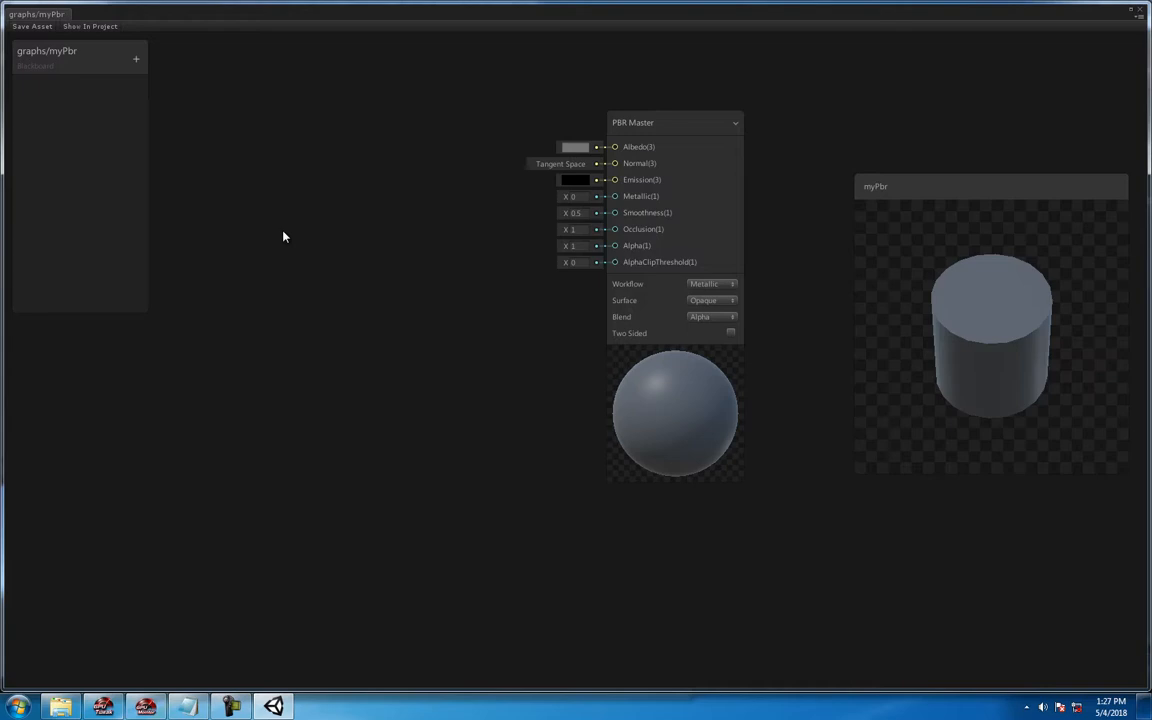
mouse_move(296, 251)
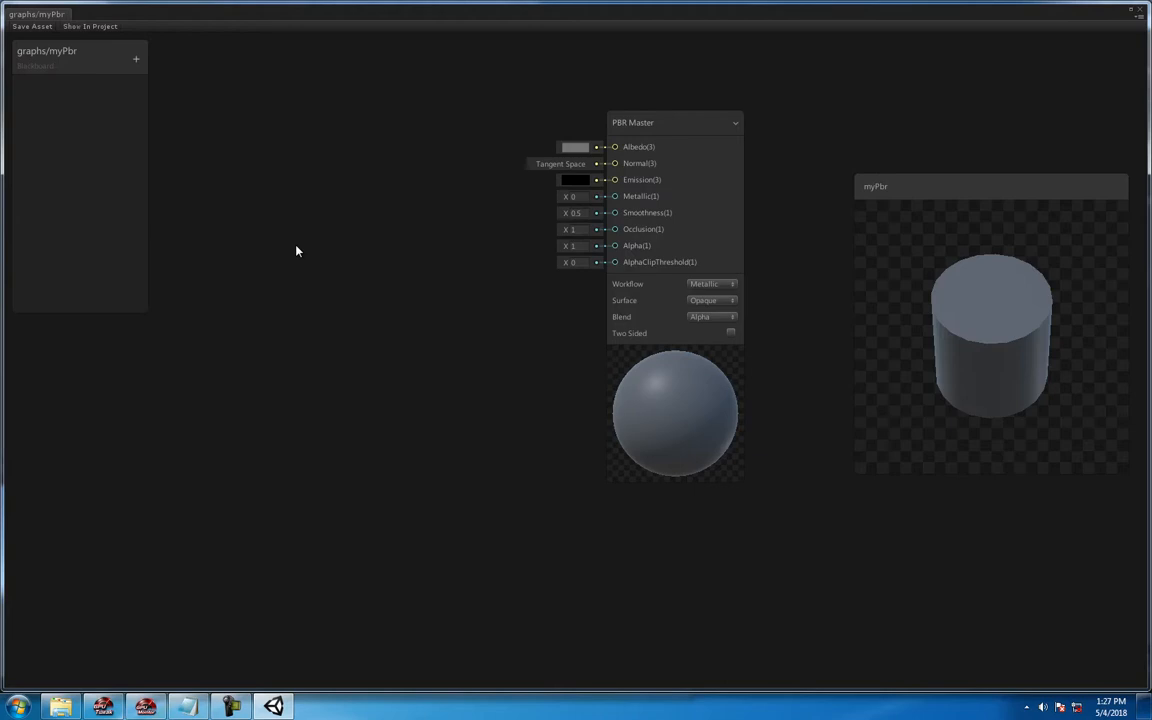
right_click(297, 251)
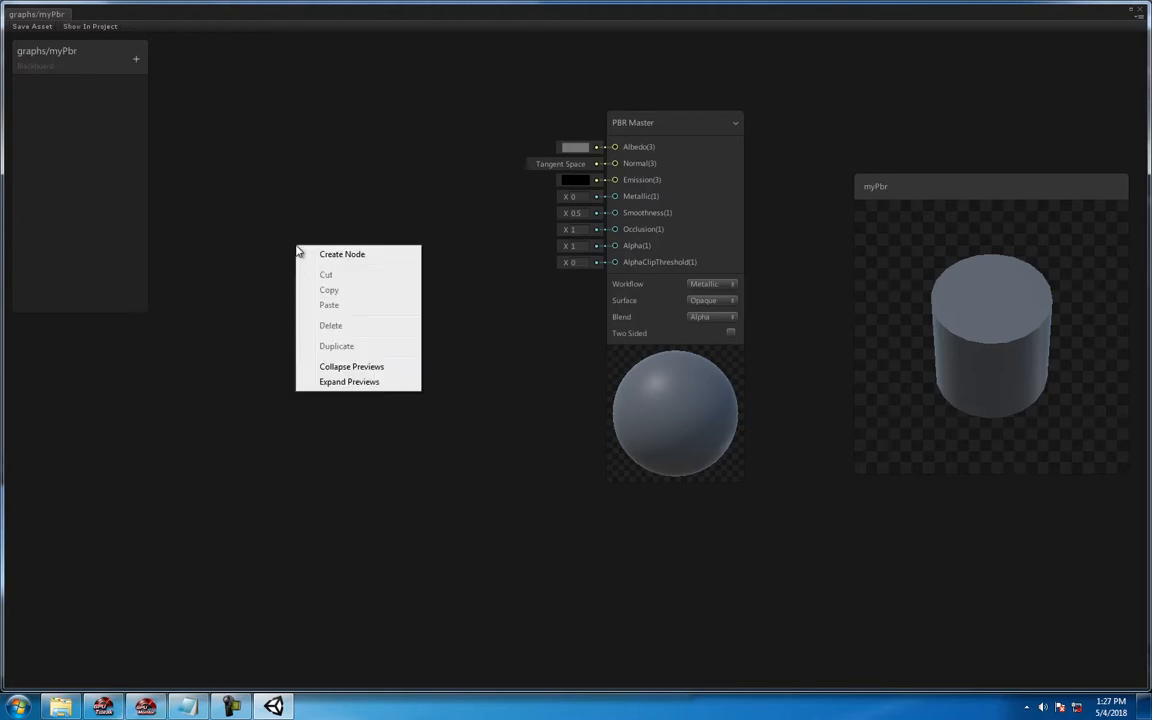
- Add a Texture 2D Asset node from the Input > Texture category
click(342, 253)
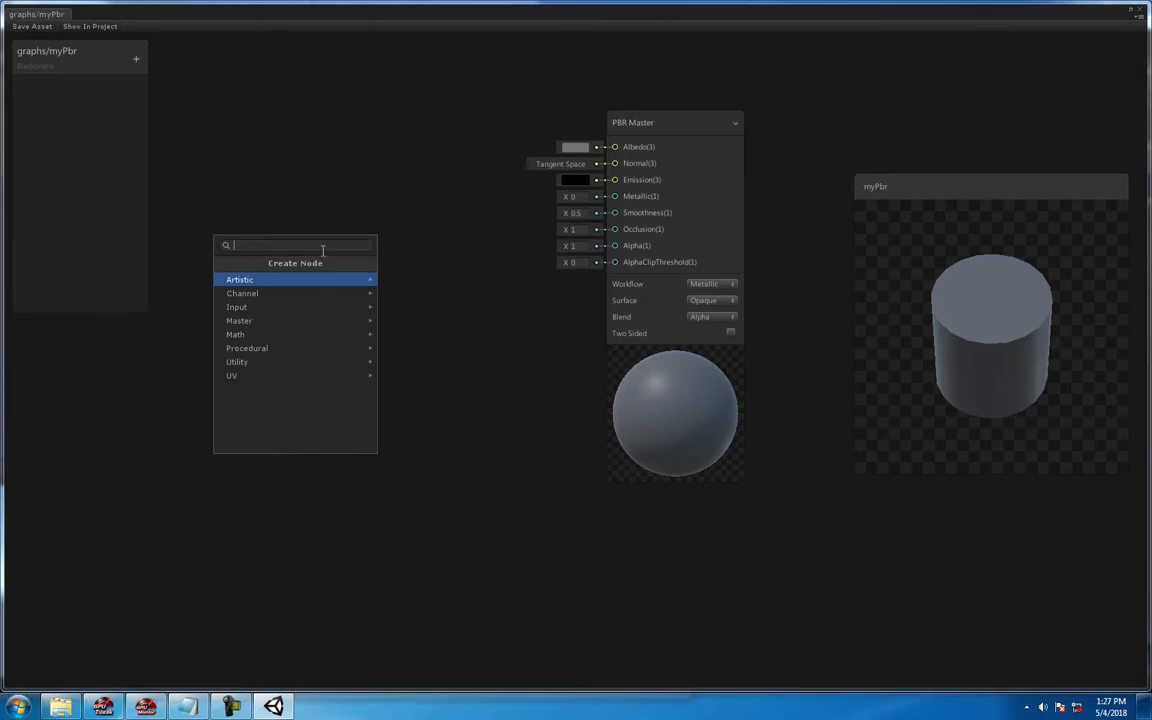
click(237, 307)
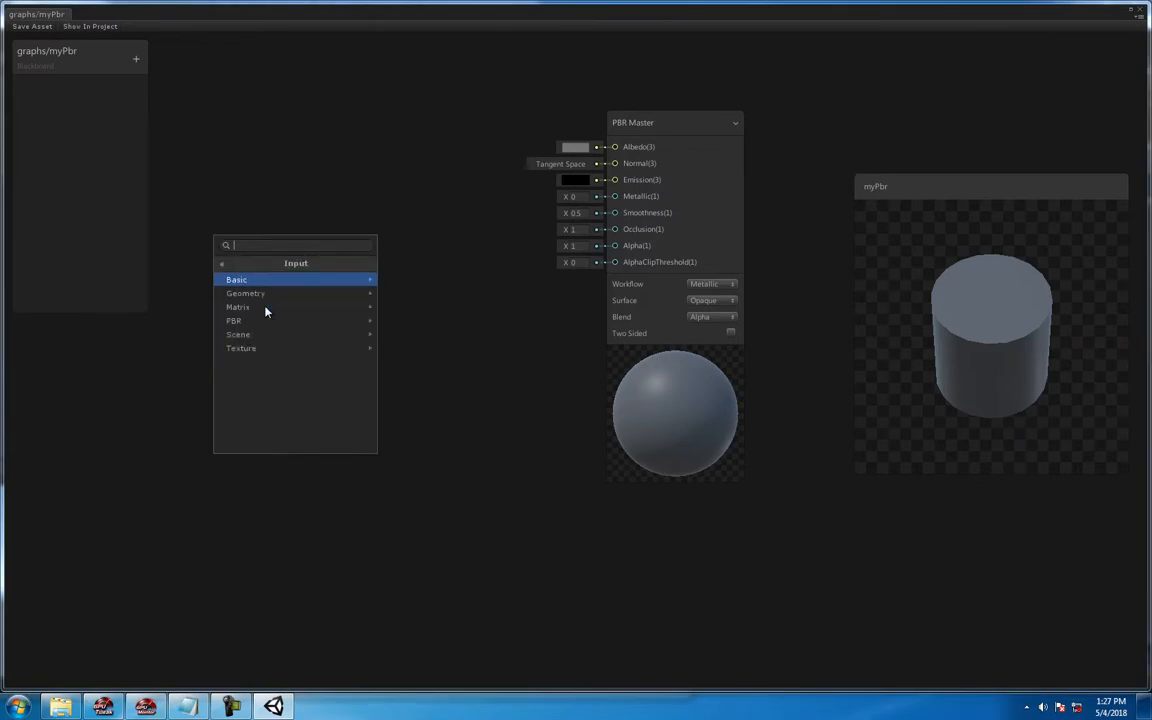
click(240, 348)
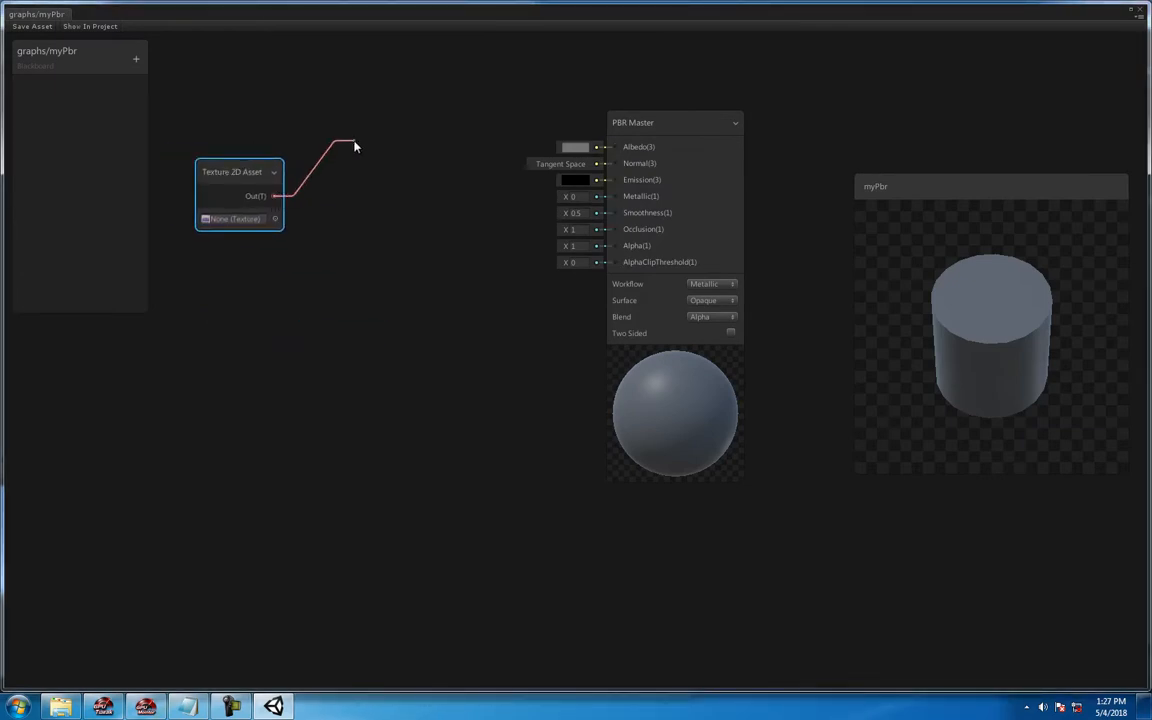
- Feed the texture asset into a new Sample Texture 2D node wired to Albedo
drag(276, 196, 598, 213)
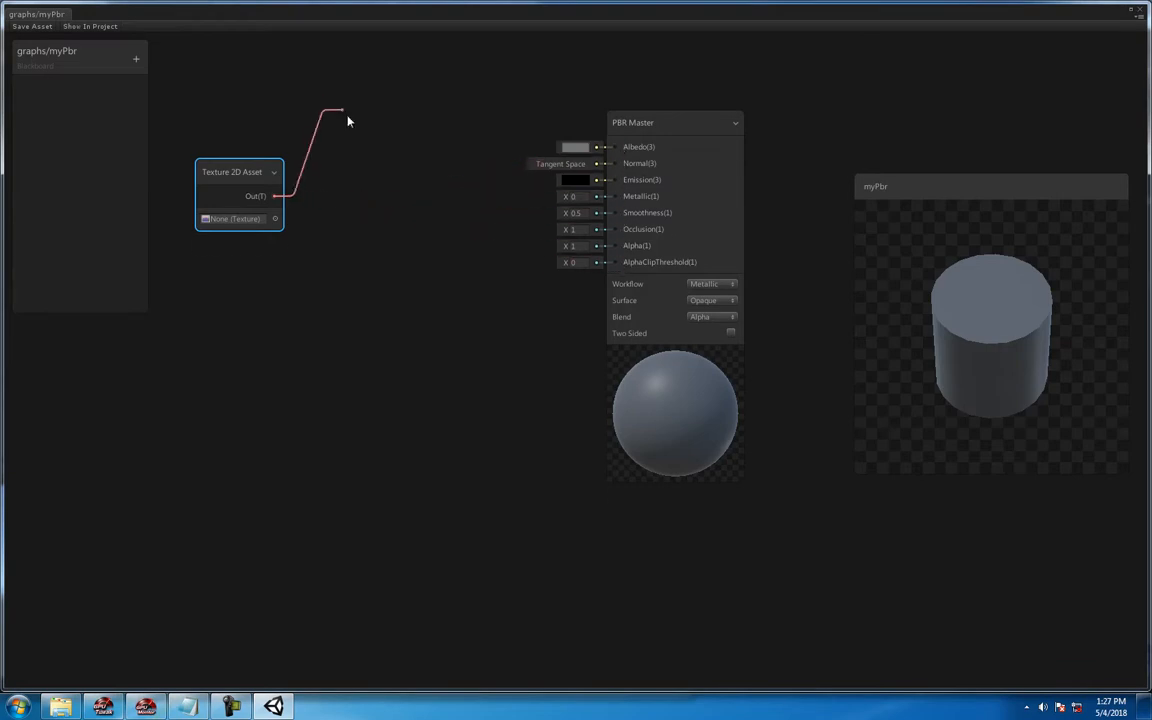
click(347, 120)
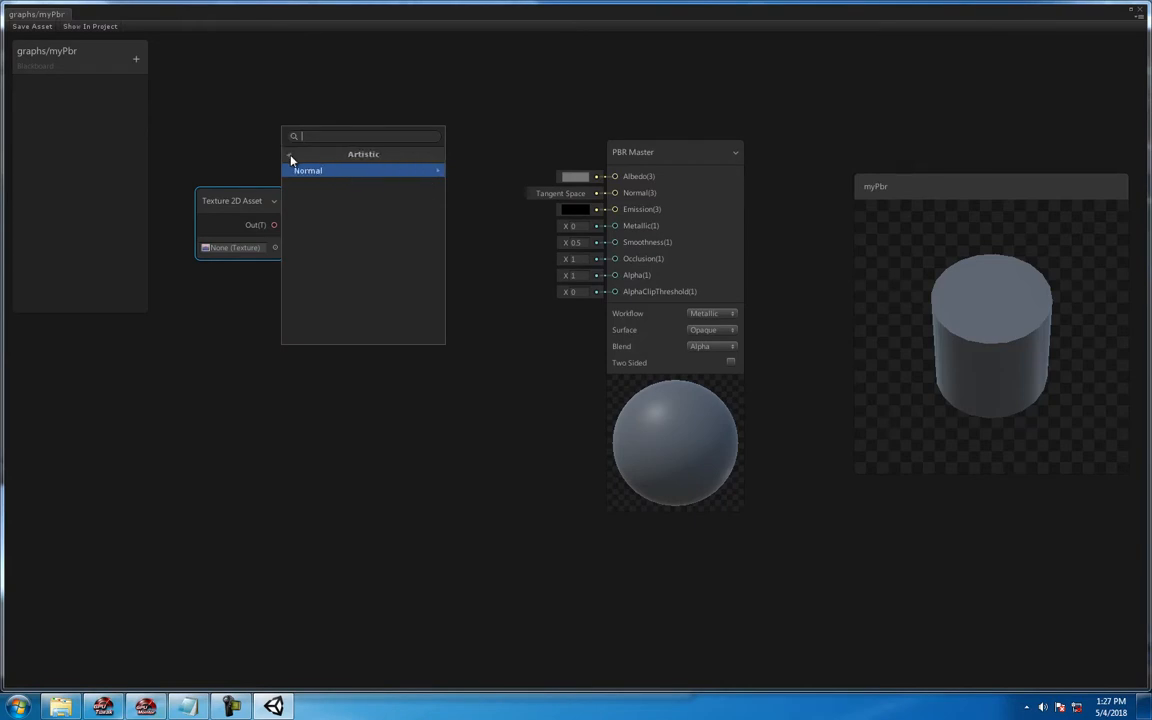
click(290, 154)
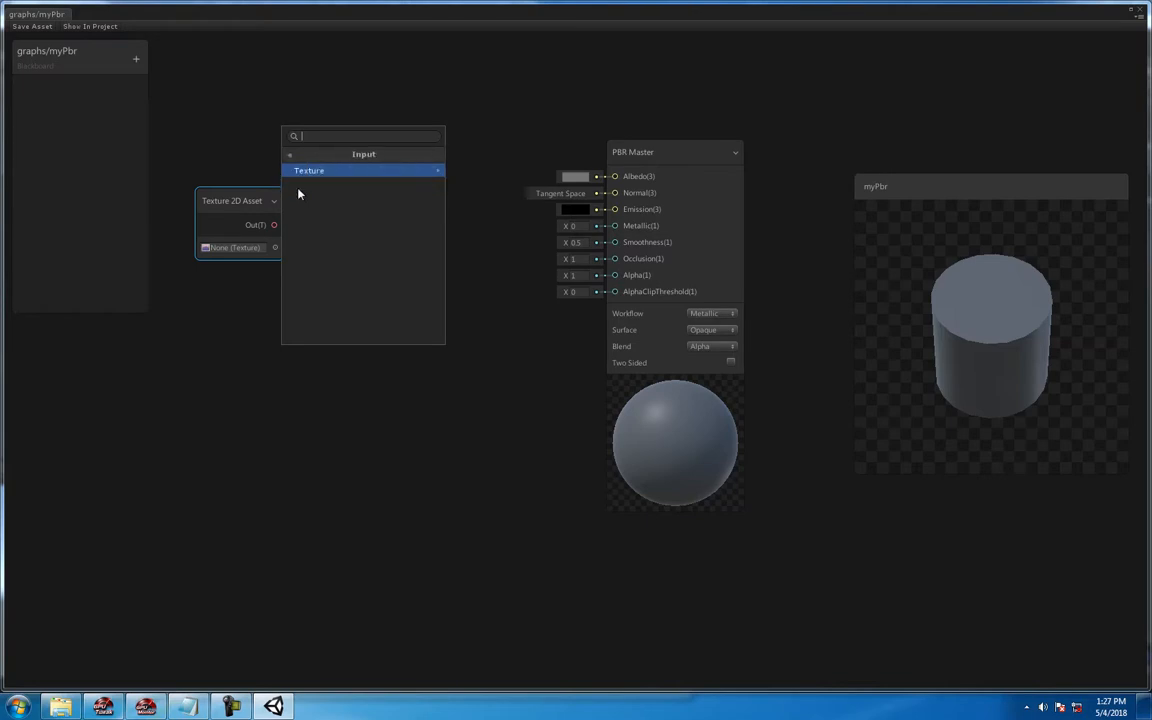
click(309, 170)
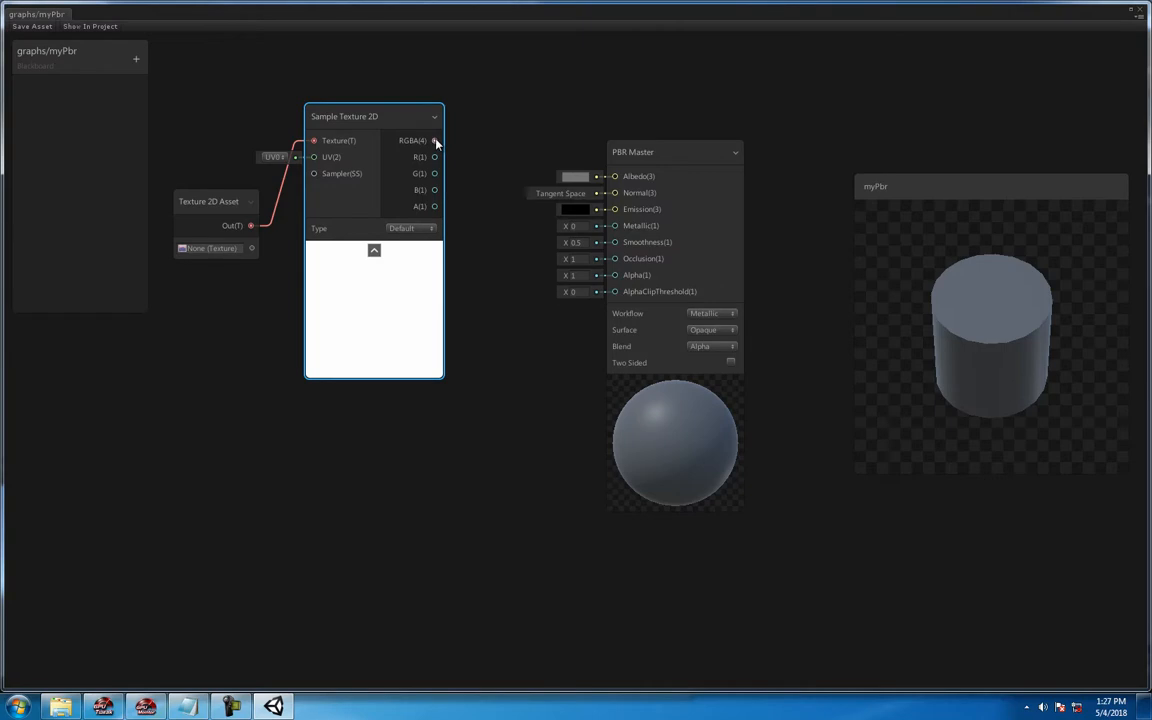
drag(435, 140, 614, 176)
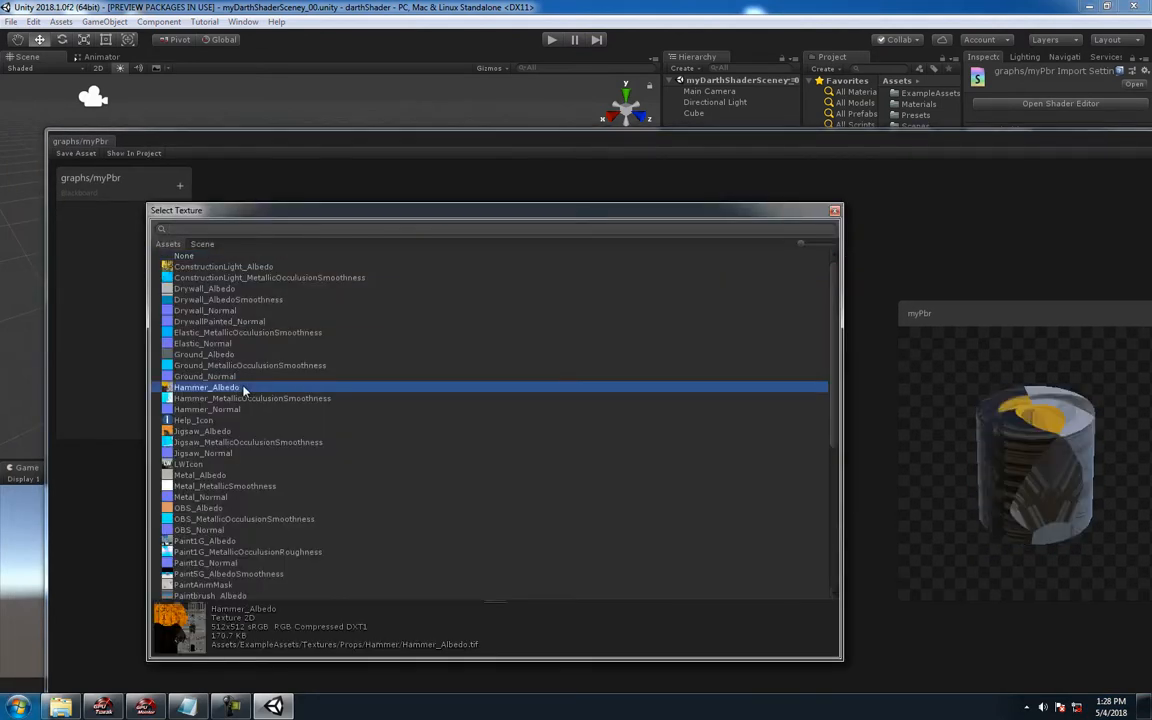
- Choose a different texture for the Texture 2D Asset node's slot
scroll(down, 3)
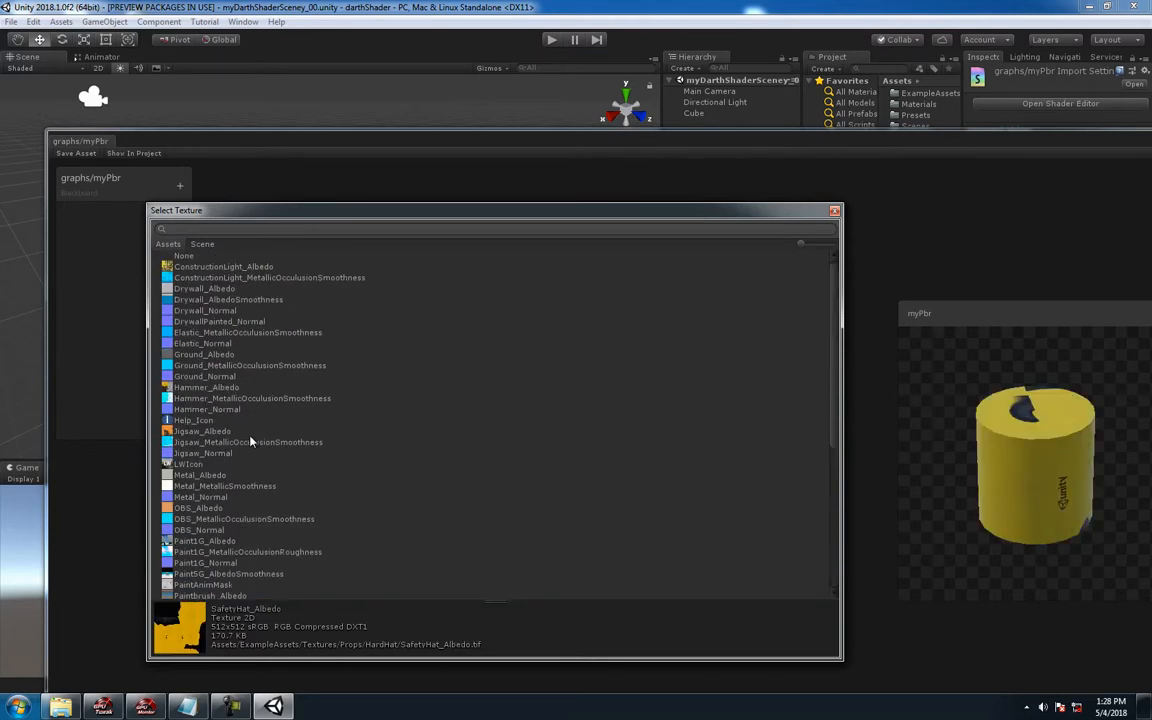
mouse_move(224, 289)
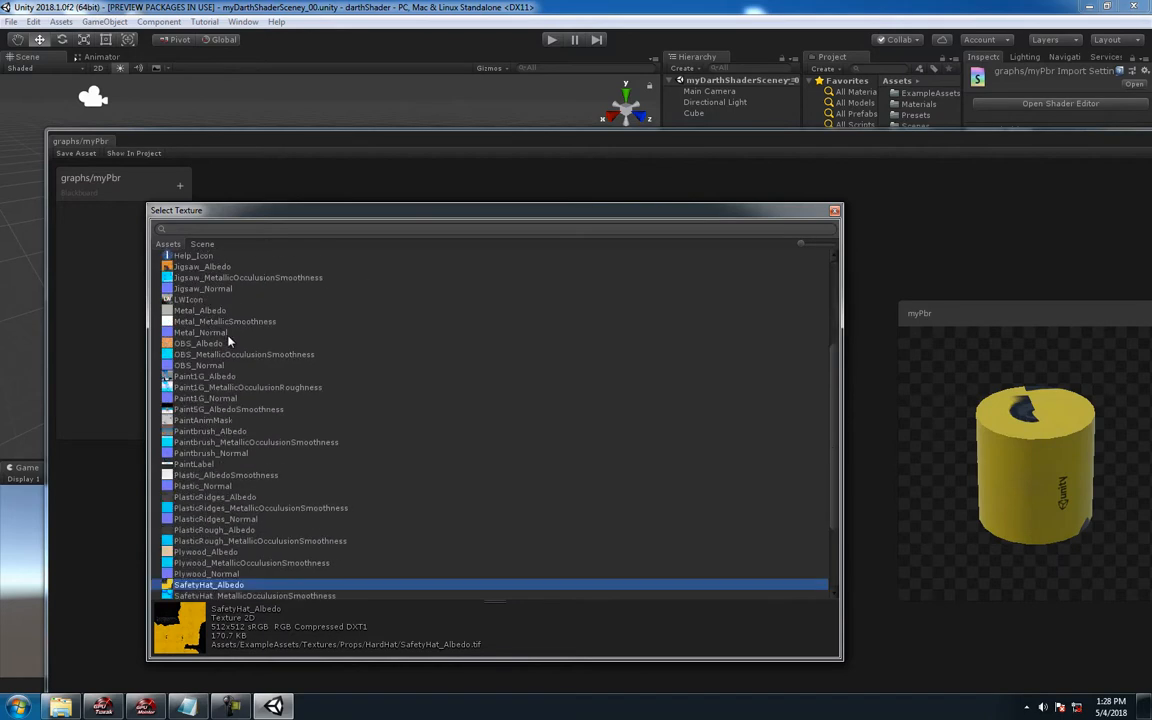
click(201, 267)
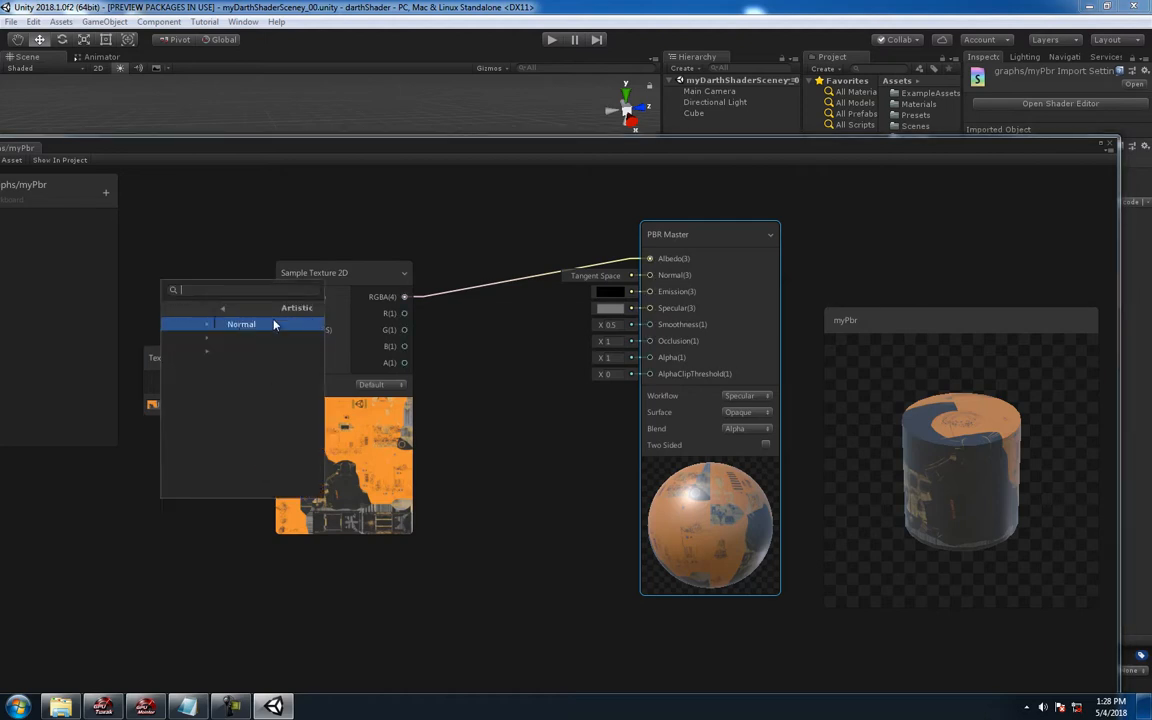
- Add a Normal Create node fed by the texture asset to drive the Normal input
click(241, 324)
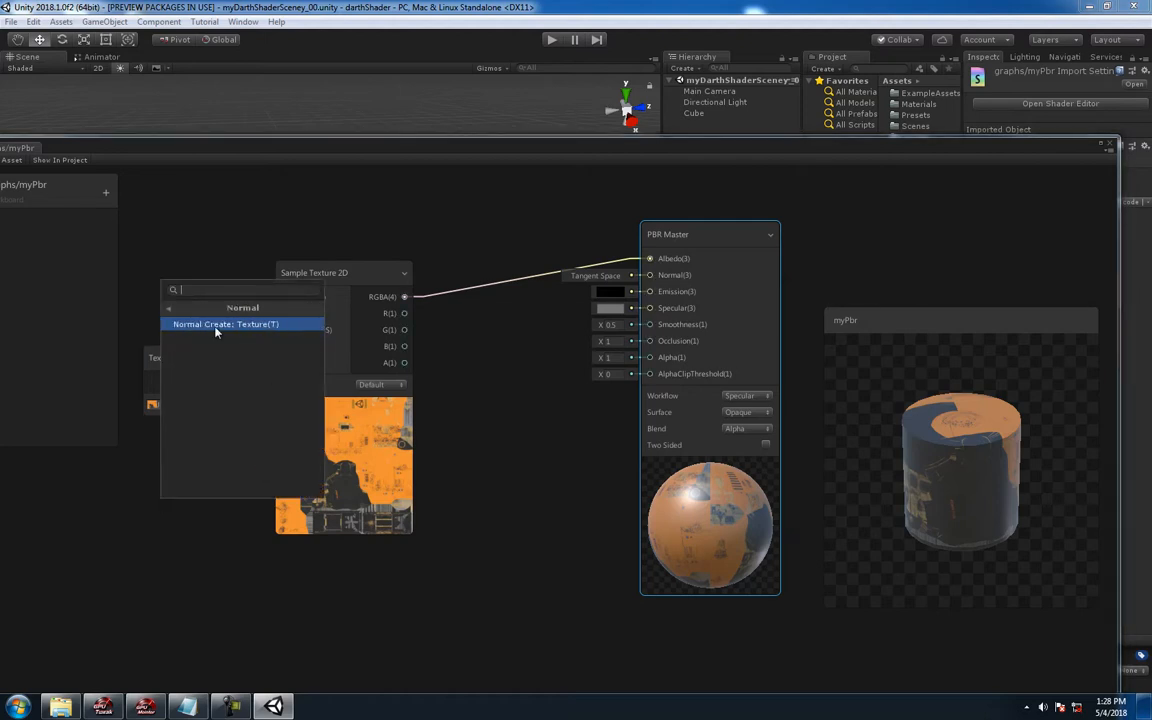
click(225, 324)
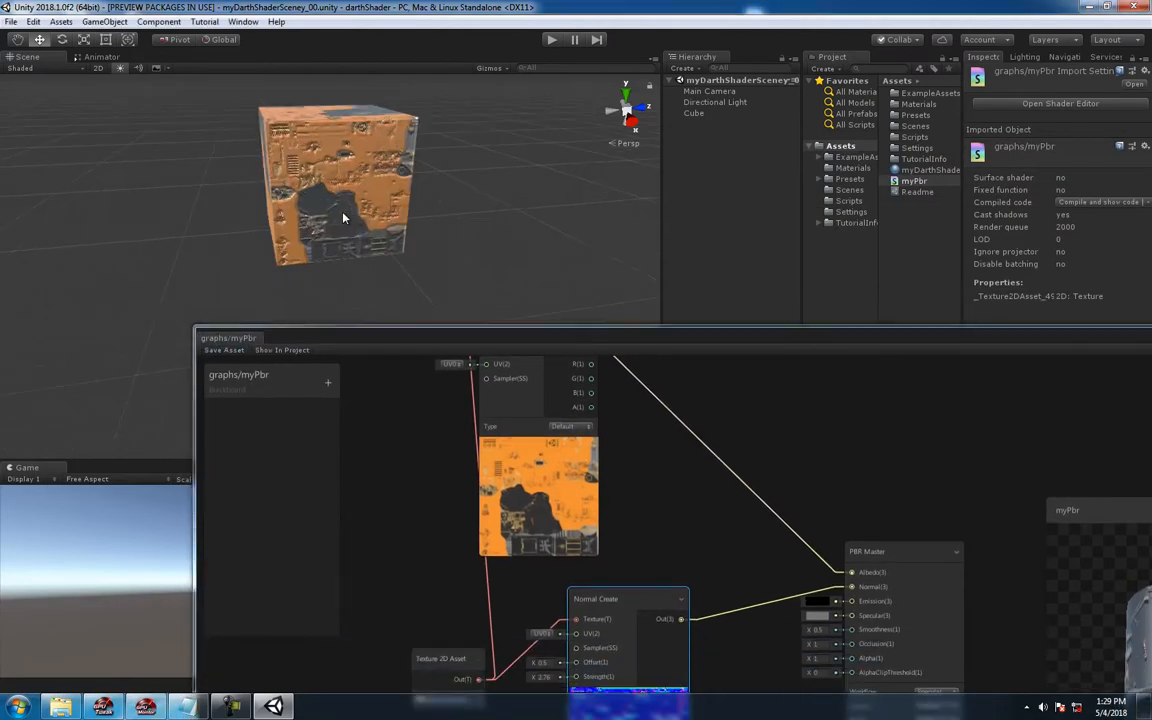
click(693, 112)
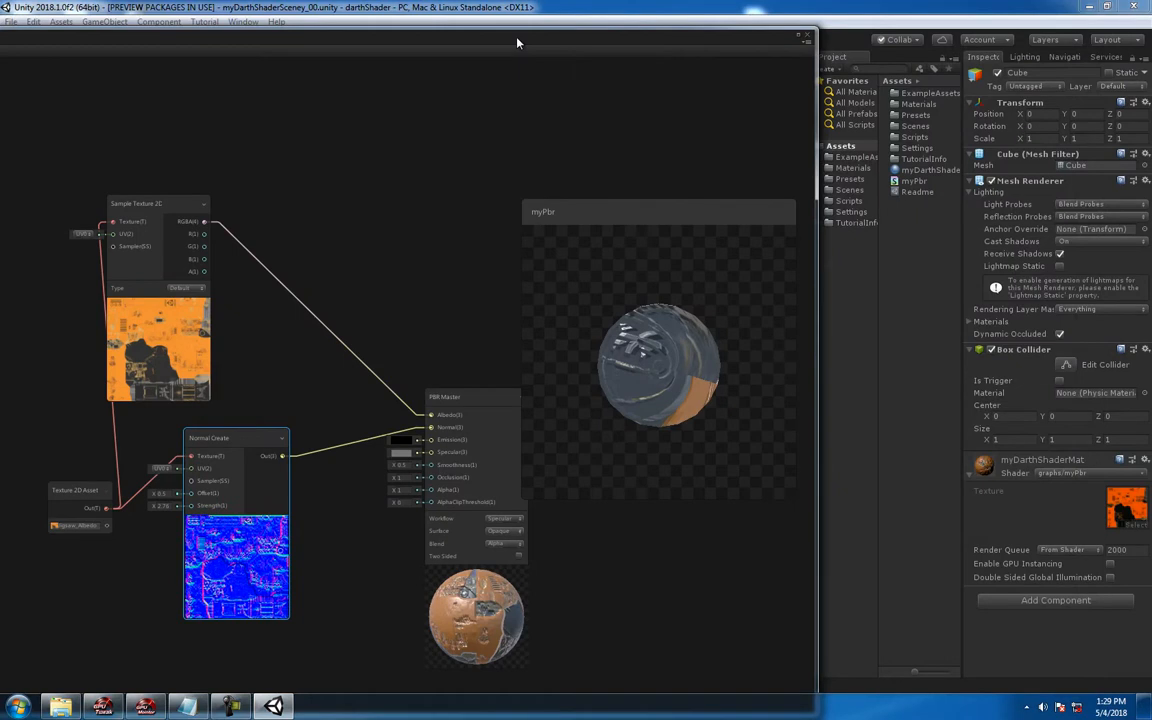
mouse_move(1010, 16)
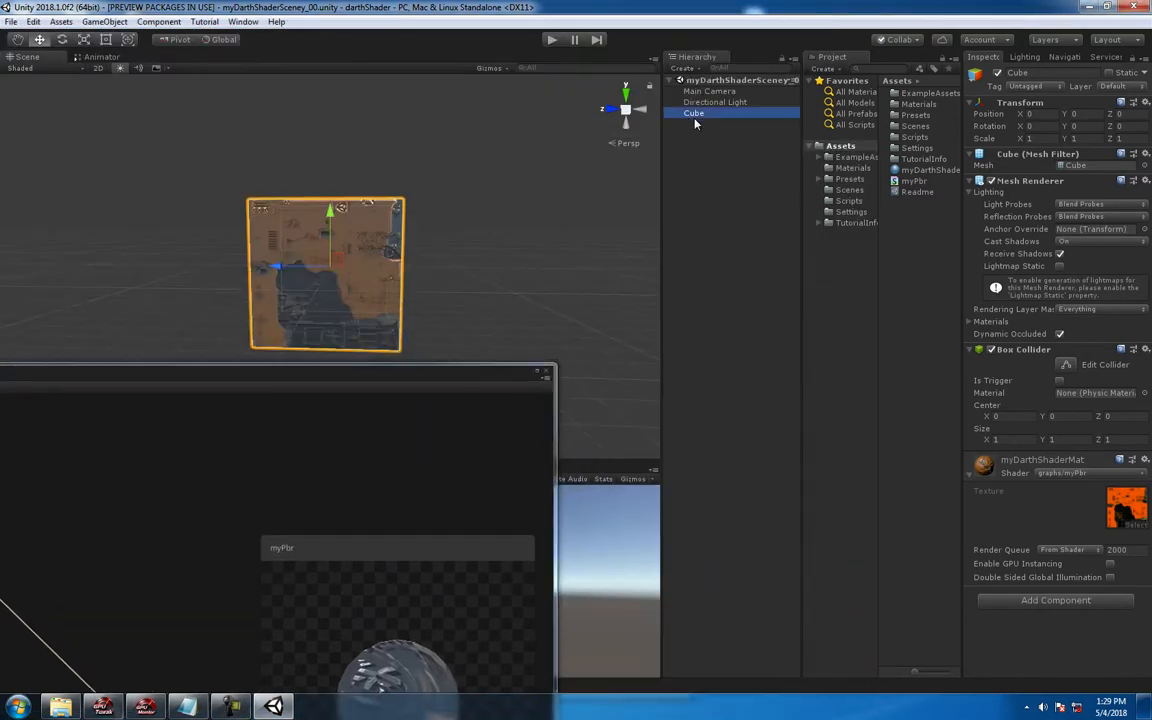
- Select the myPbr shader asset and use Compile and show code
click(913, 181)
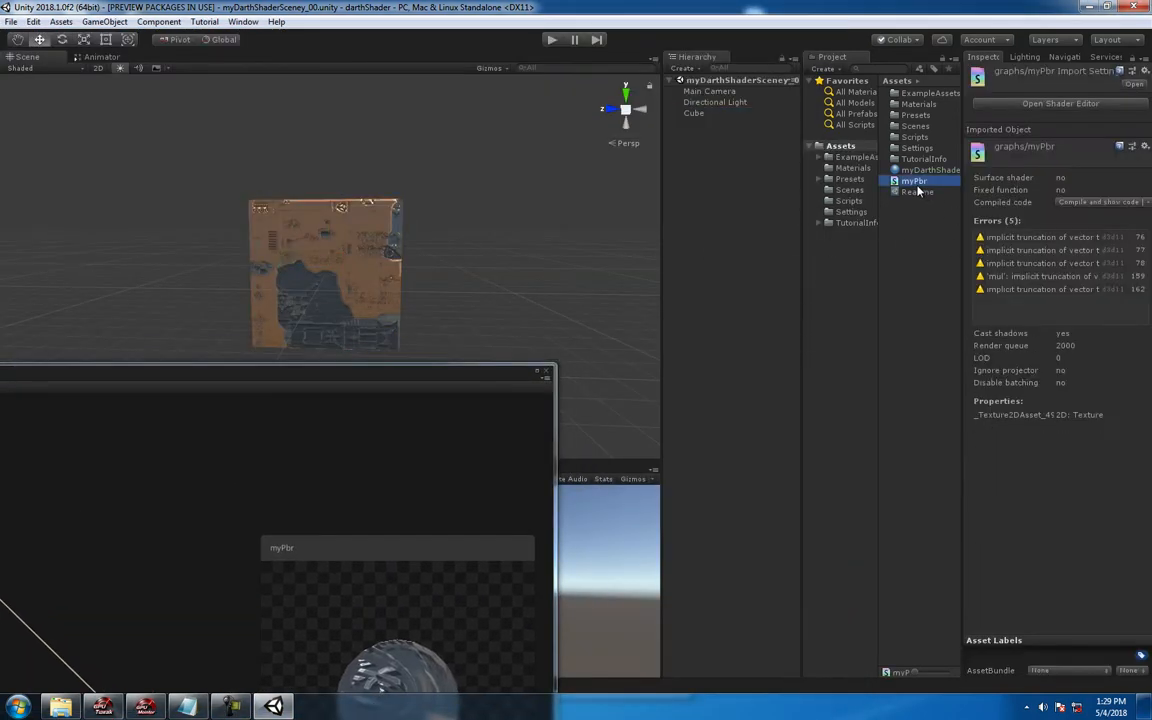
click(1088, 202)
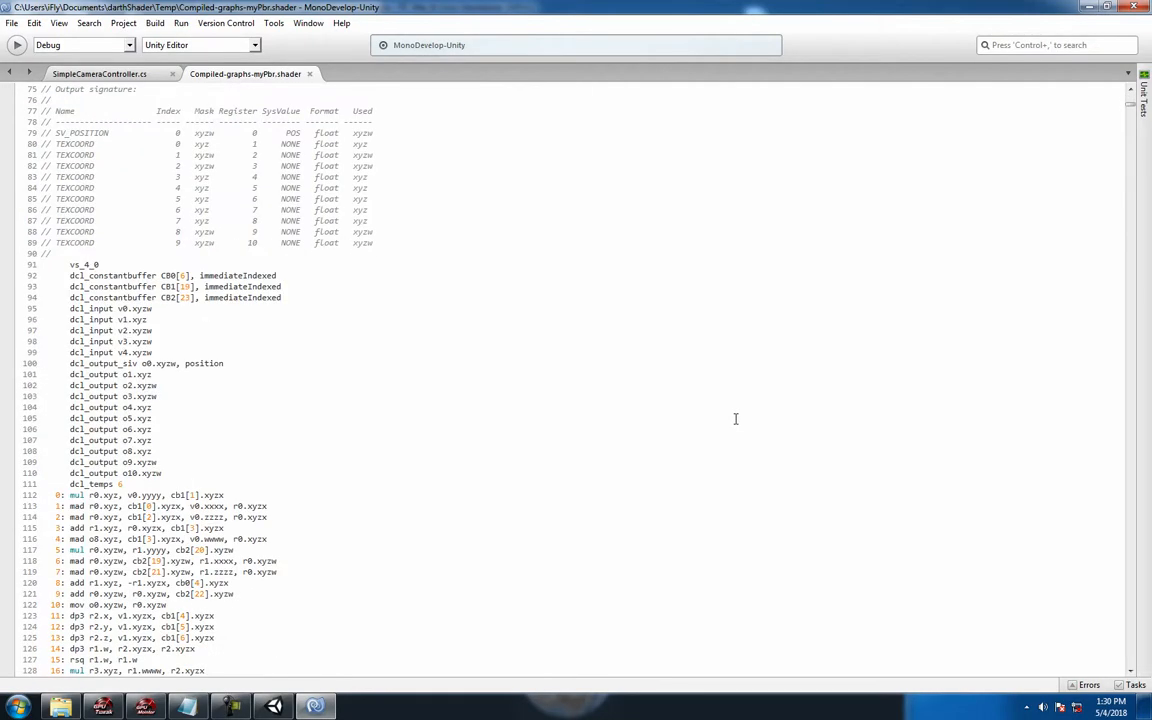
- Scroll through the compiled myPbr shader code past line 3200
scroll(down, 3)
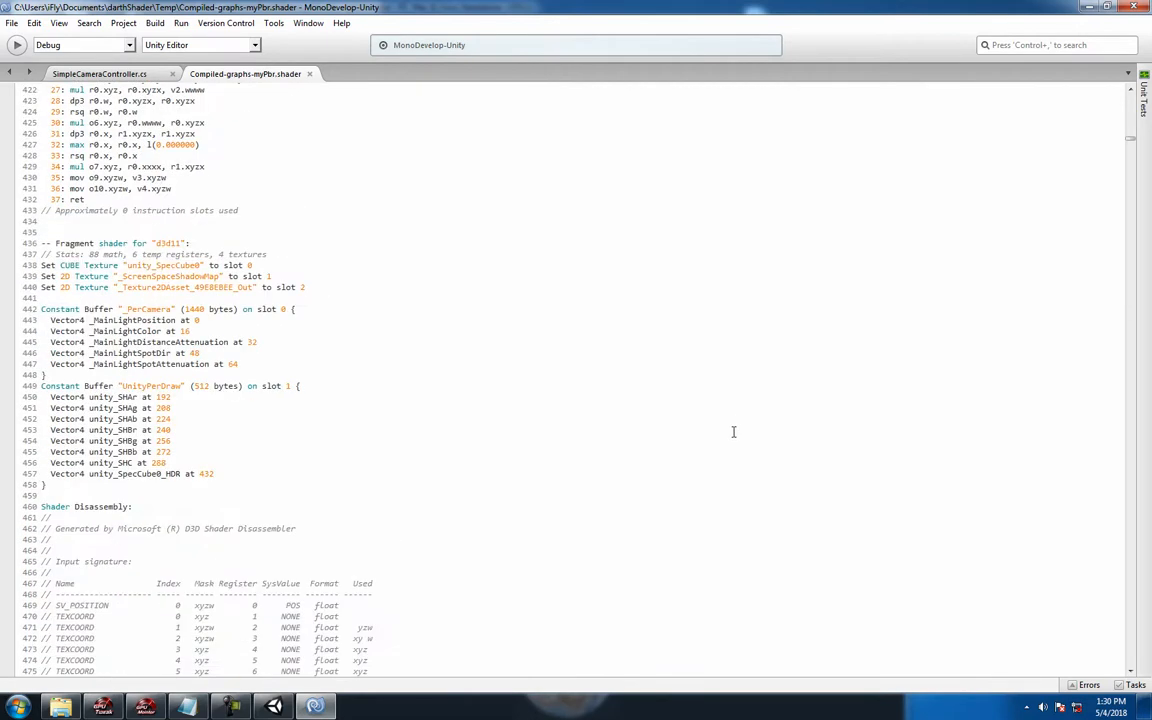
scroll(down, 3)
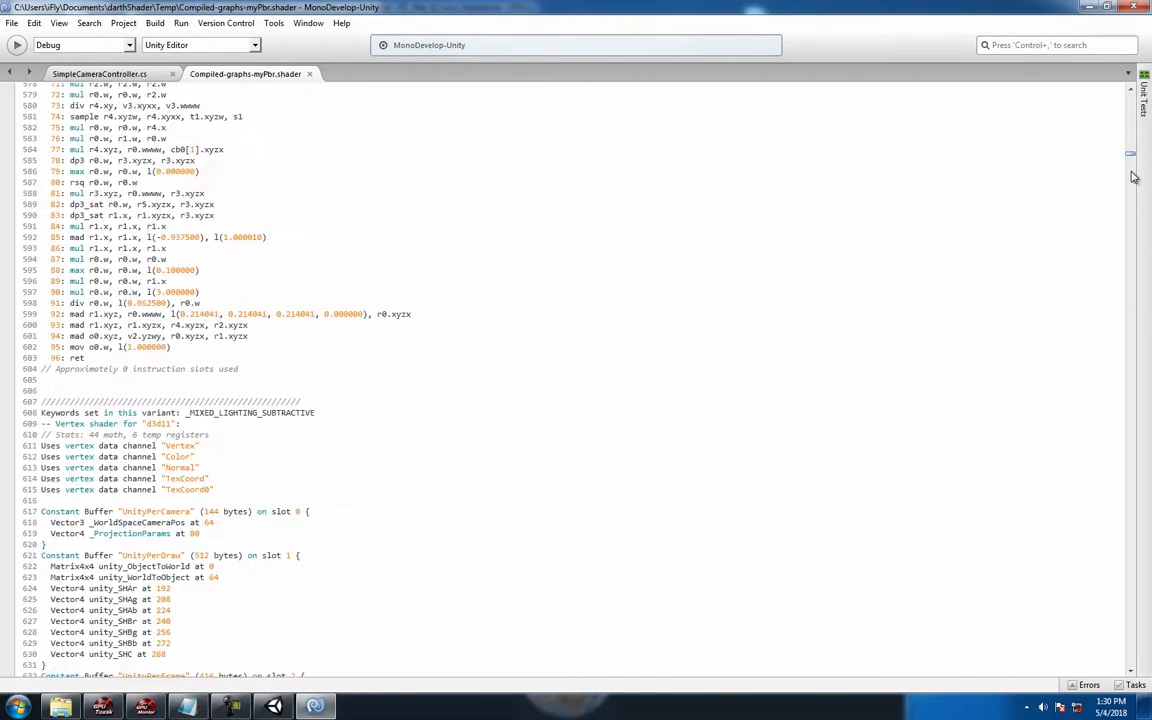
scroll(down, 3)
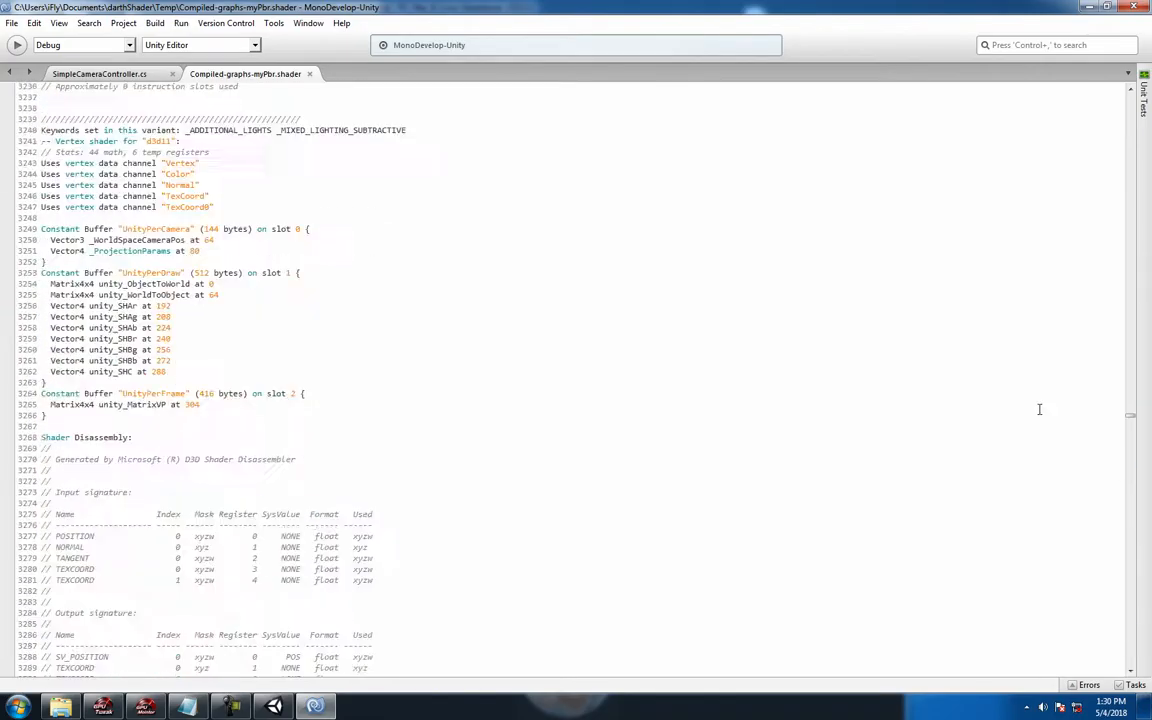